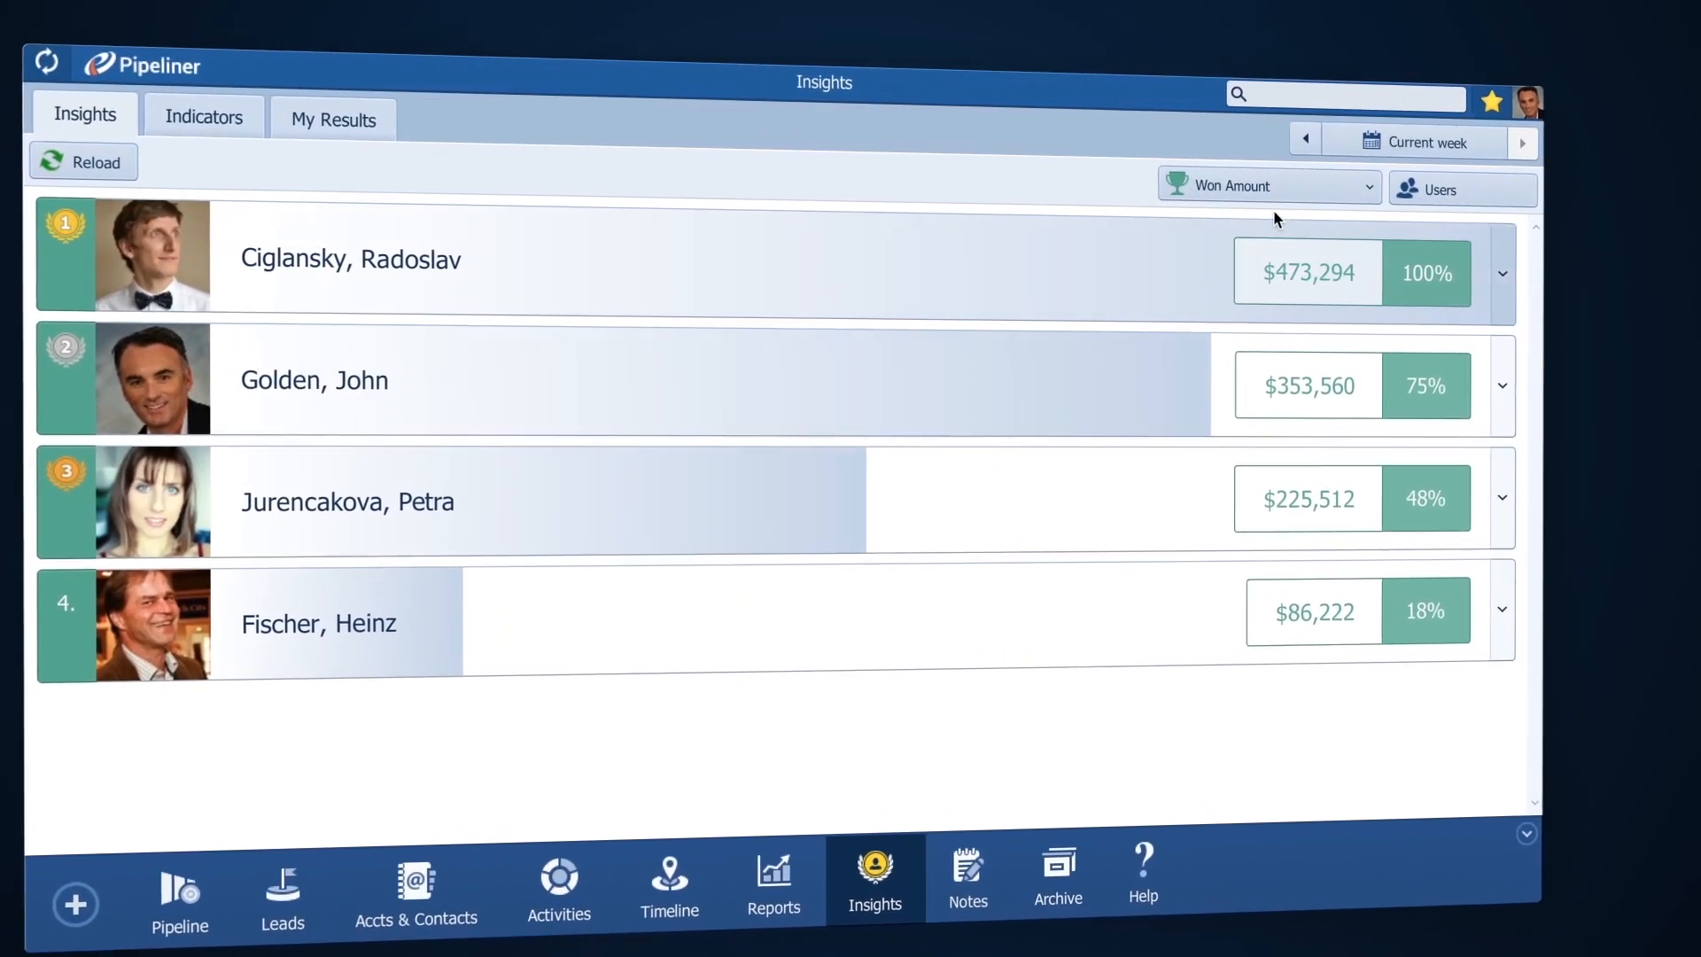
Show the list of ranking indicators for the Insights leaderboard
click(1267, 186)
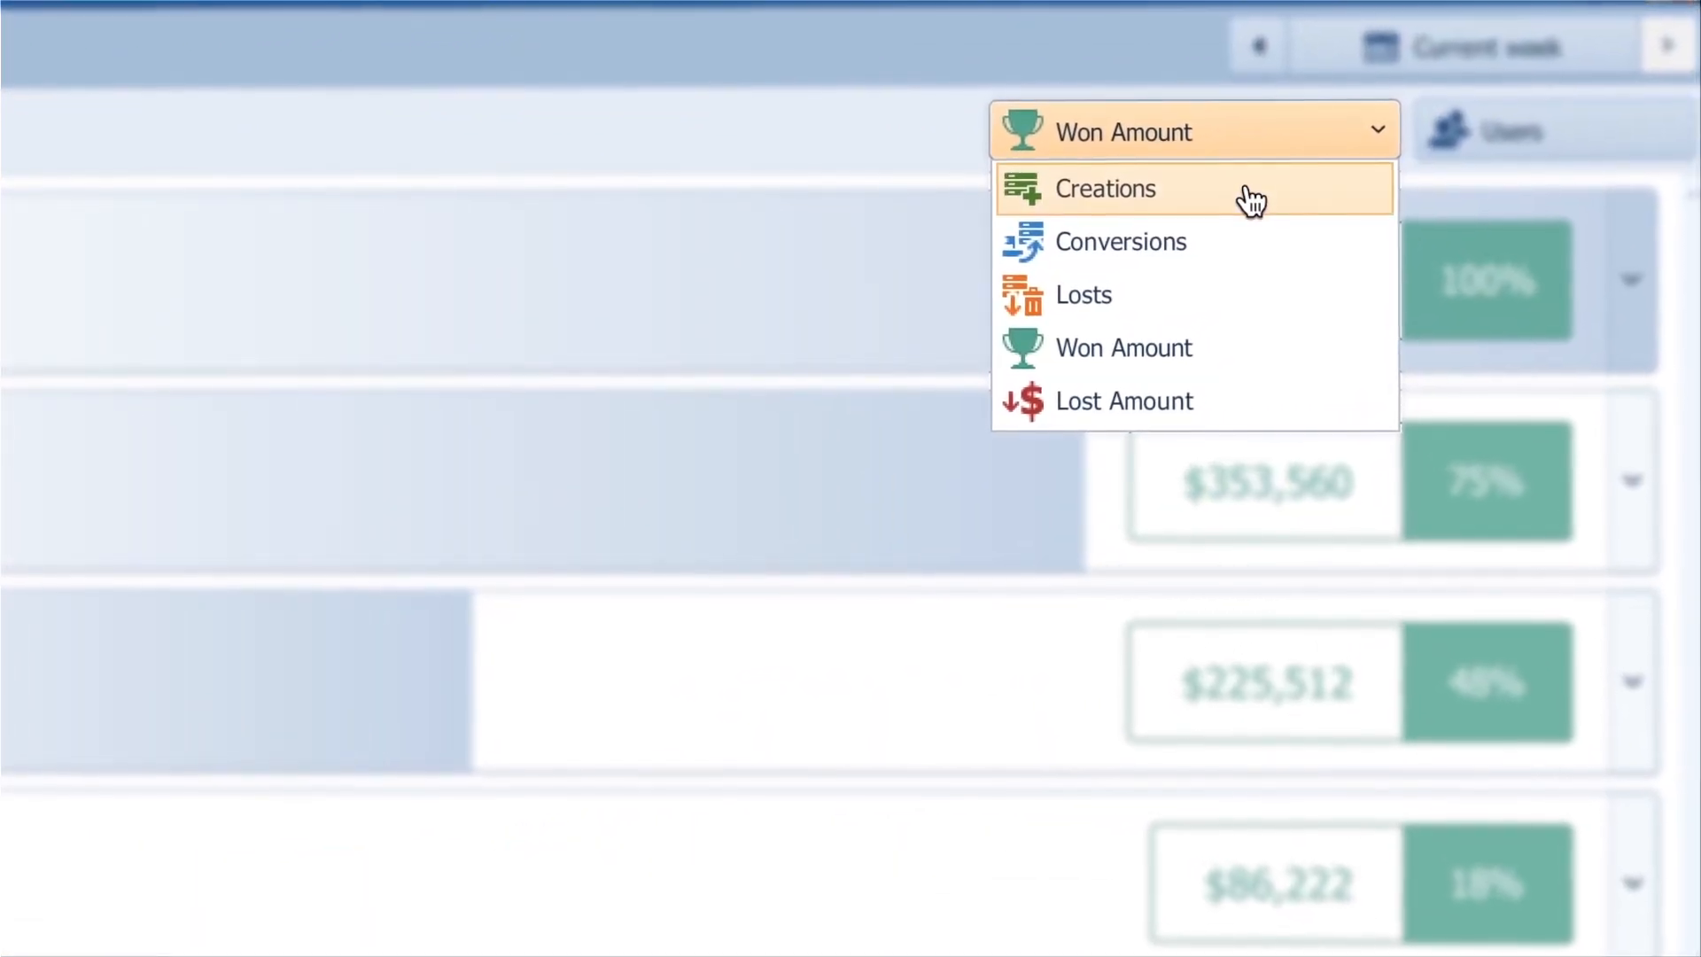
mouse_move(1269, 293)
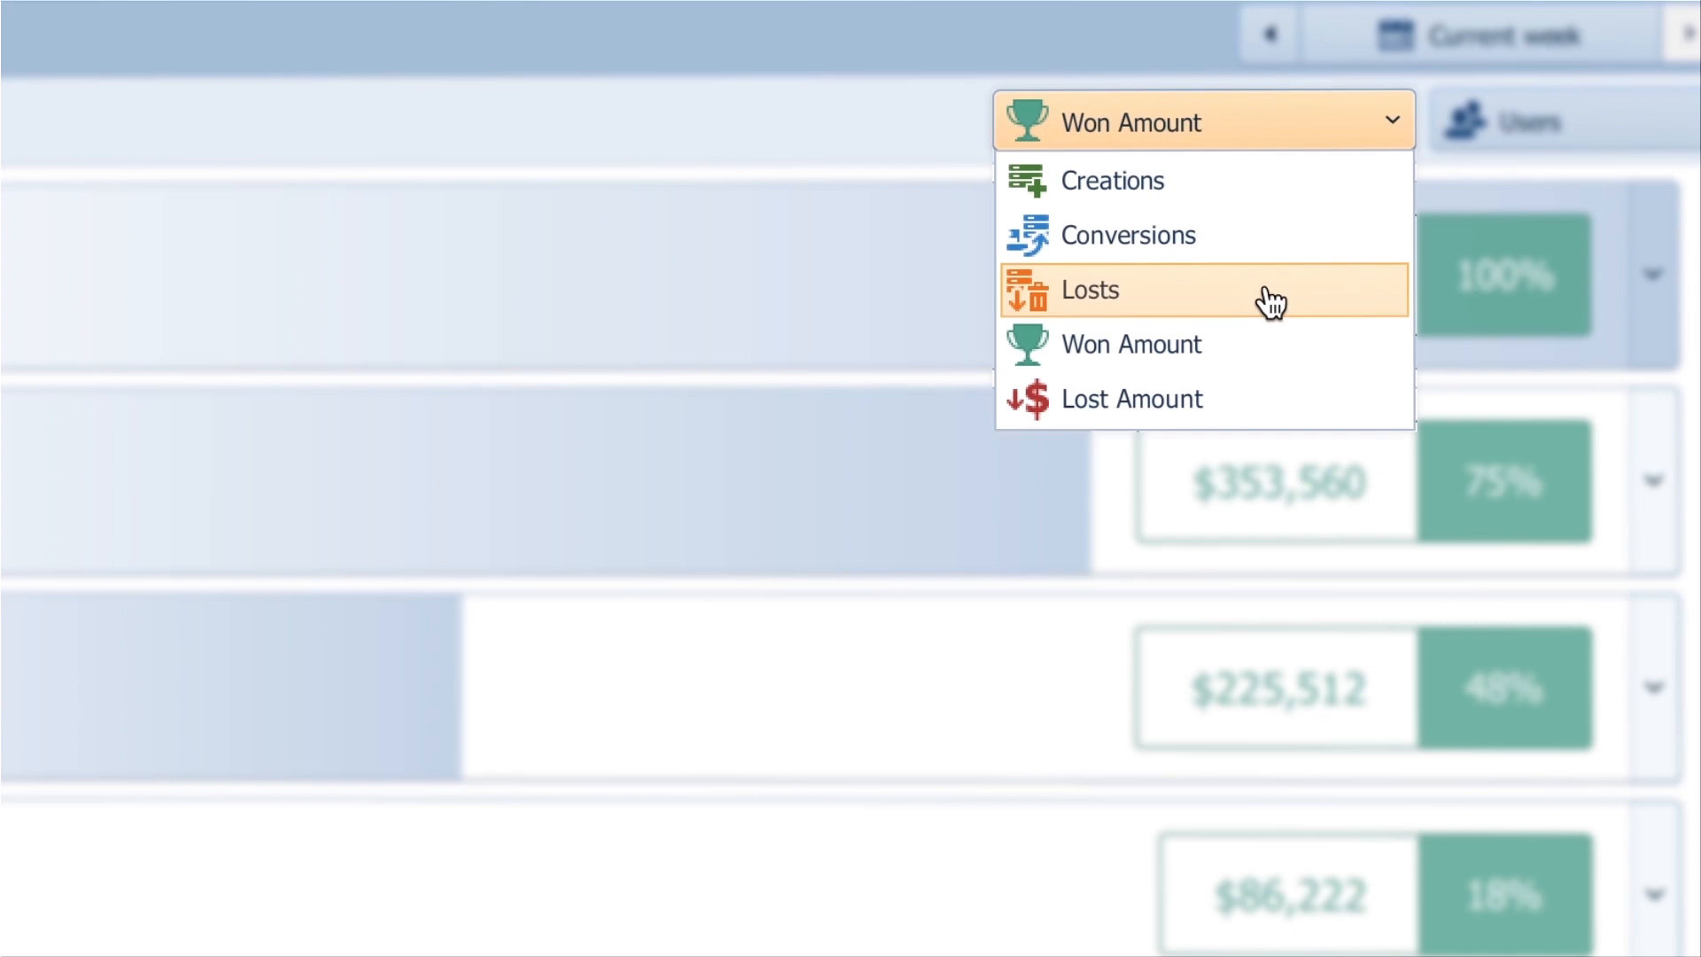
mouse_move(1286, 347)
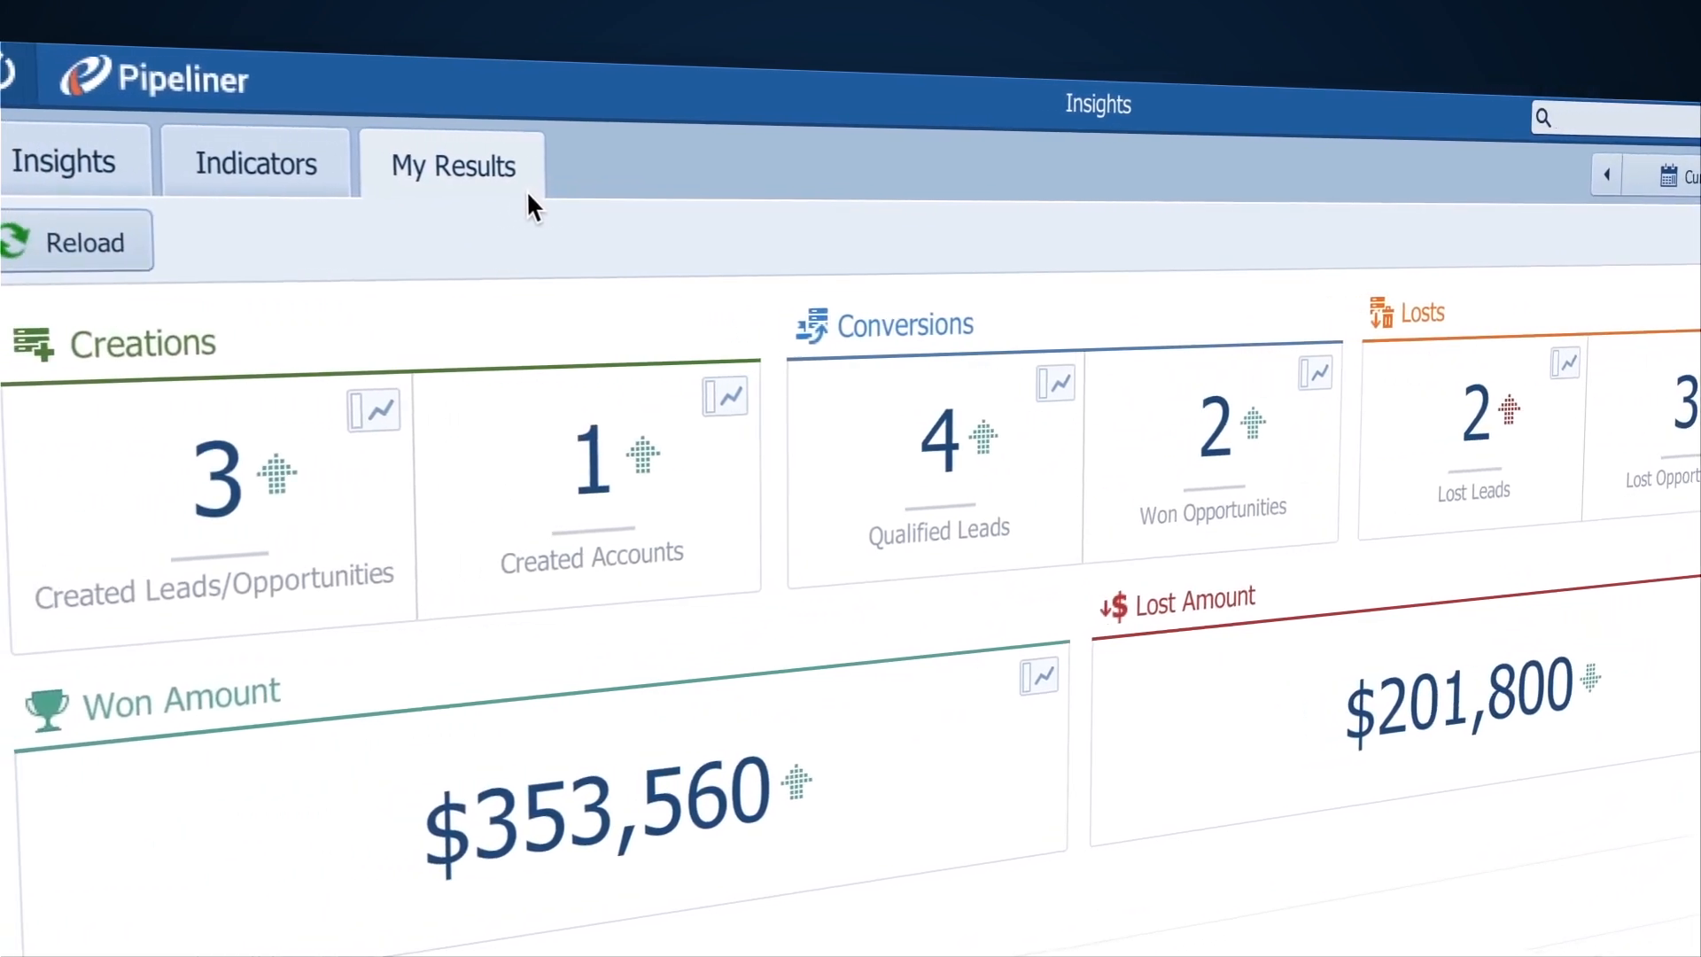
Graph the Won Amount indicator week by week, broken down by sales units
click(255, 163)
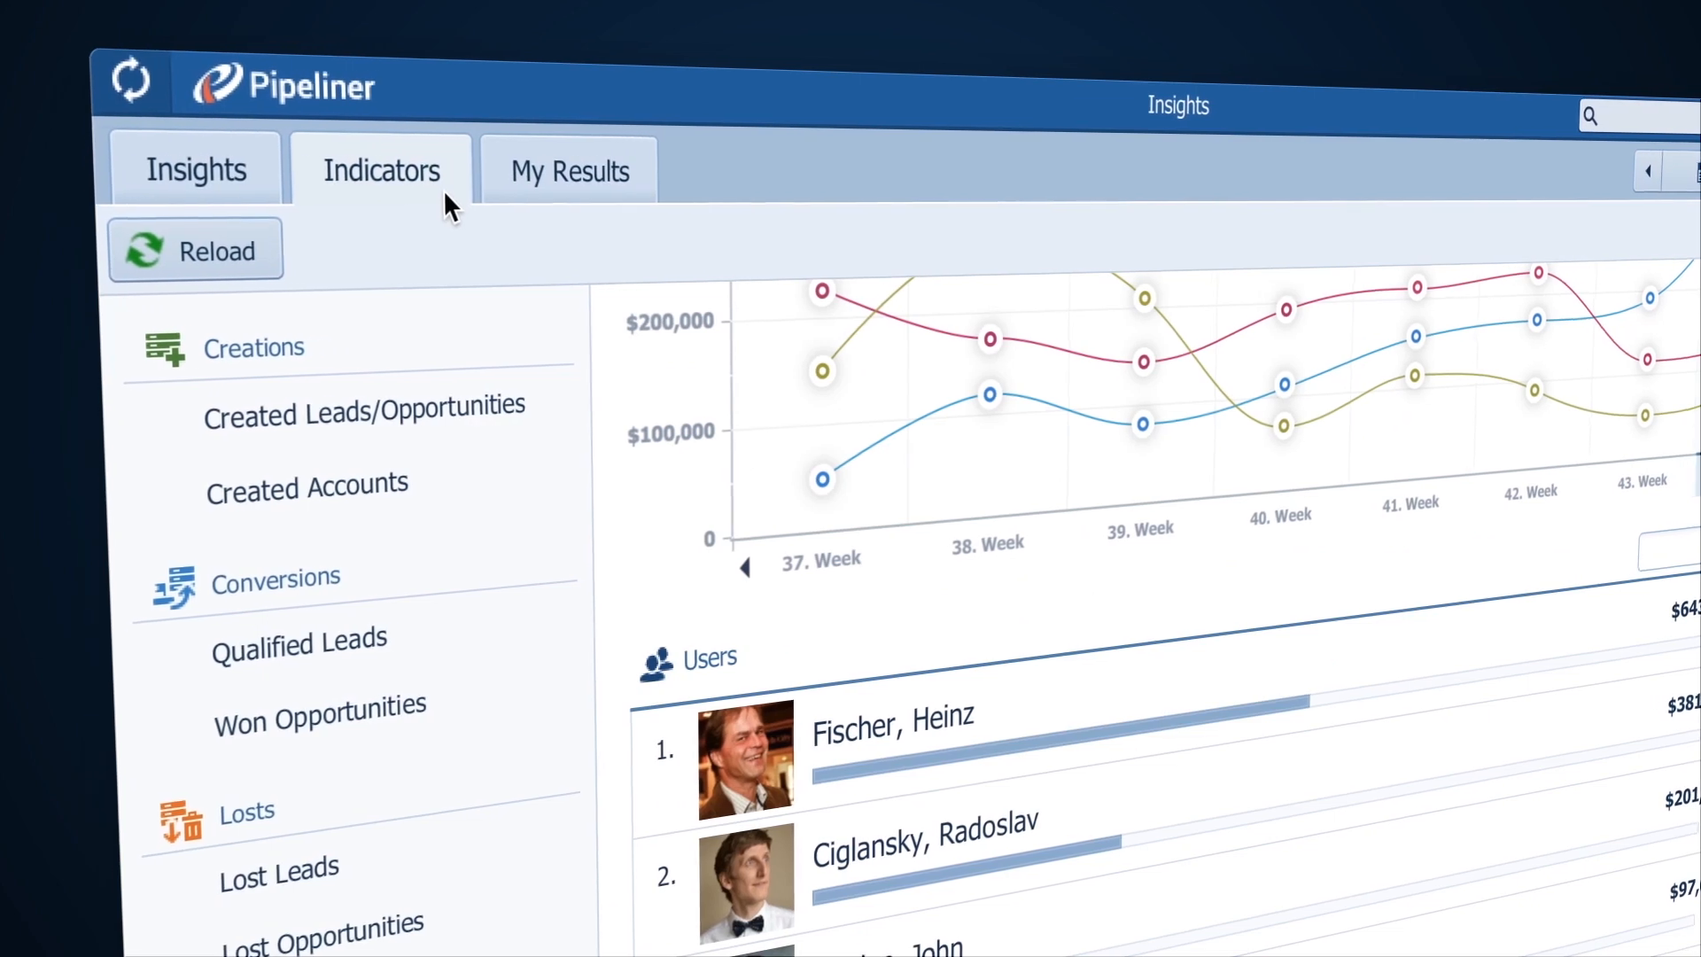
scroll(down, 3)
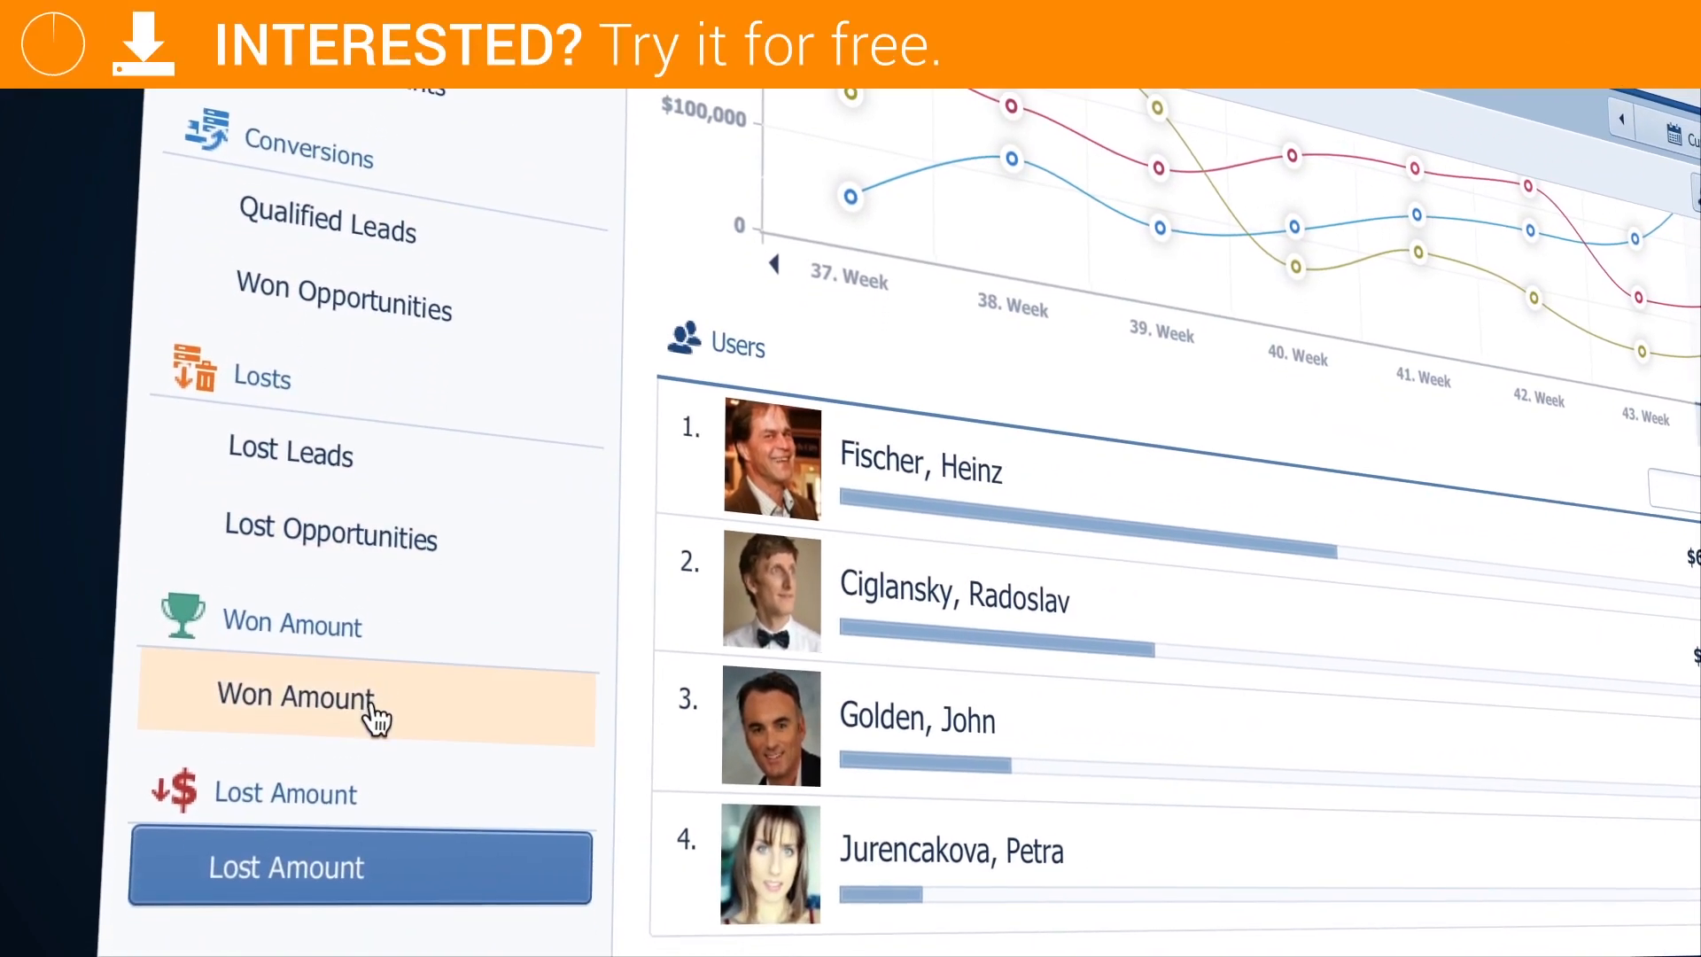
click(296, 697)
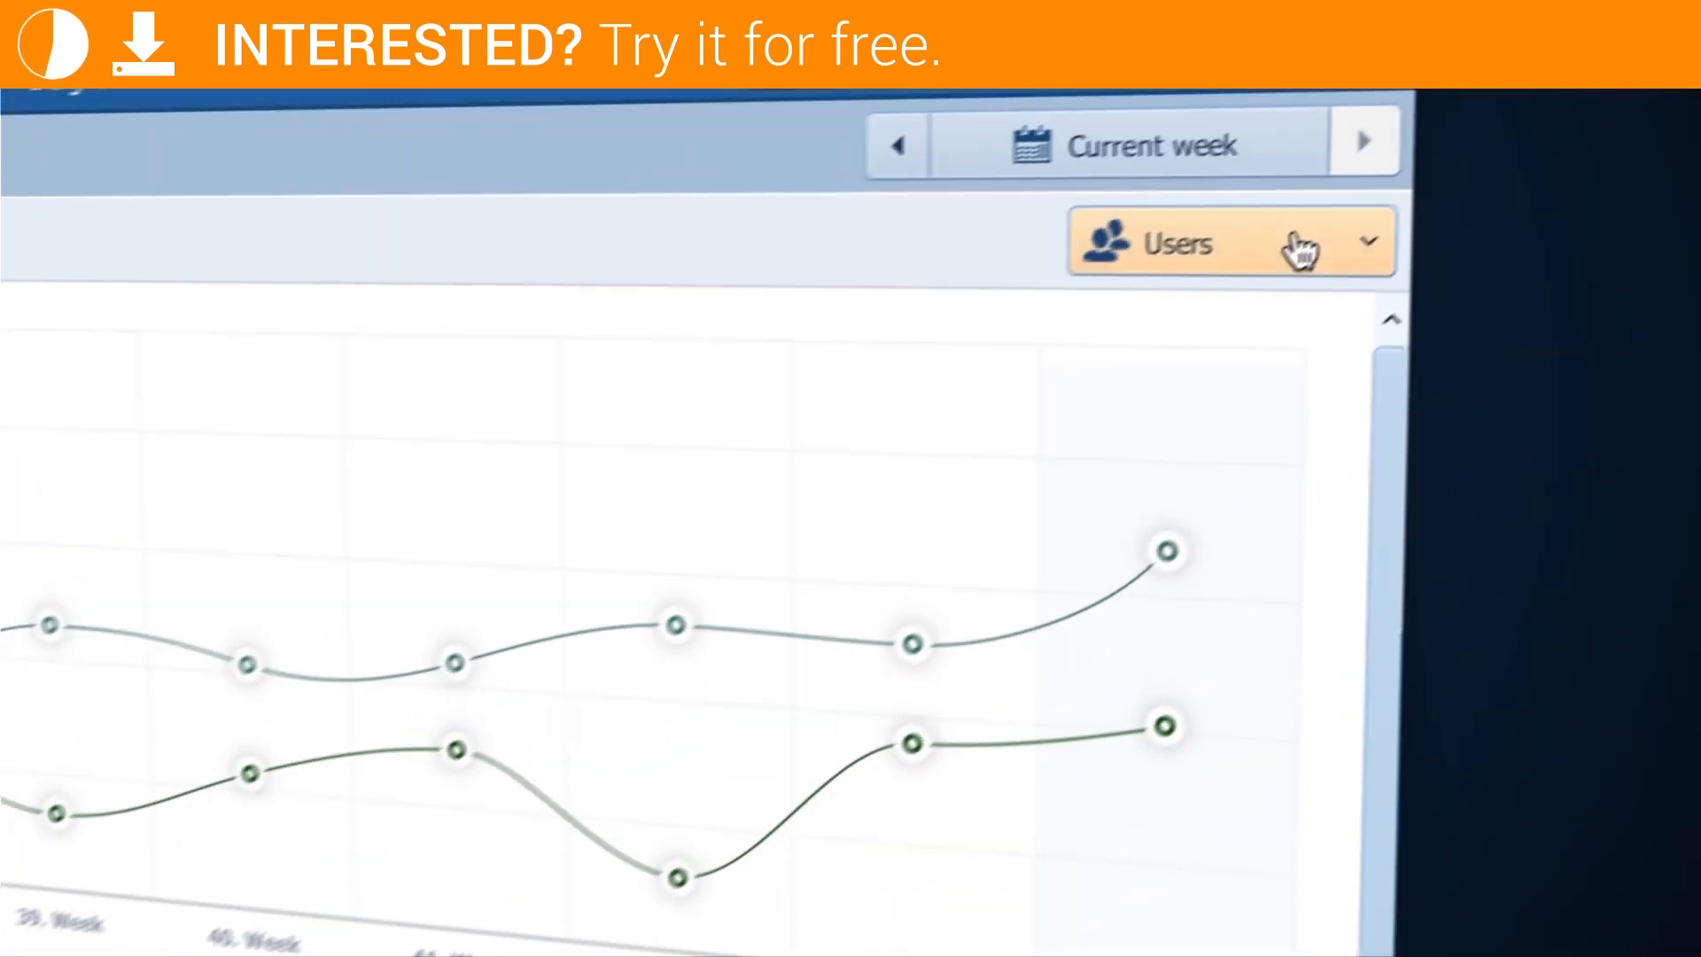
click(1230, 241)
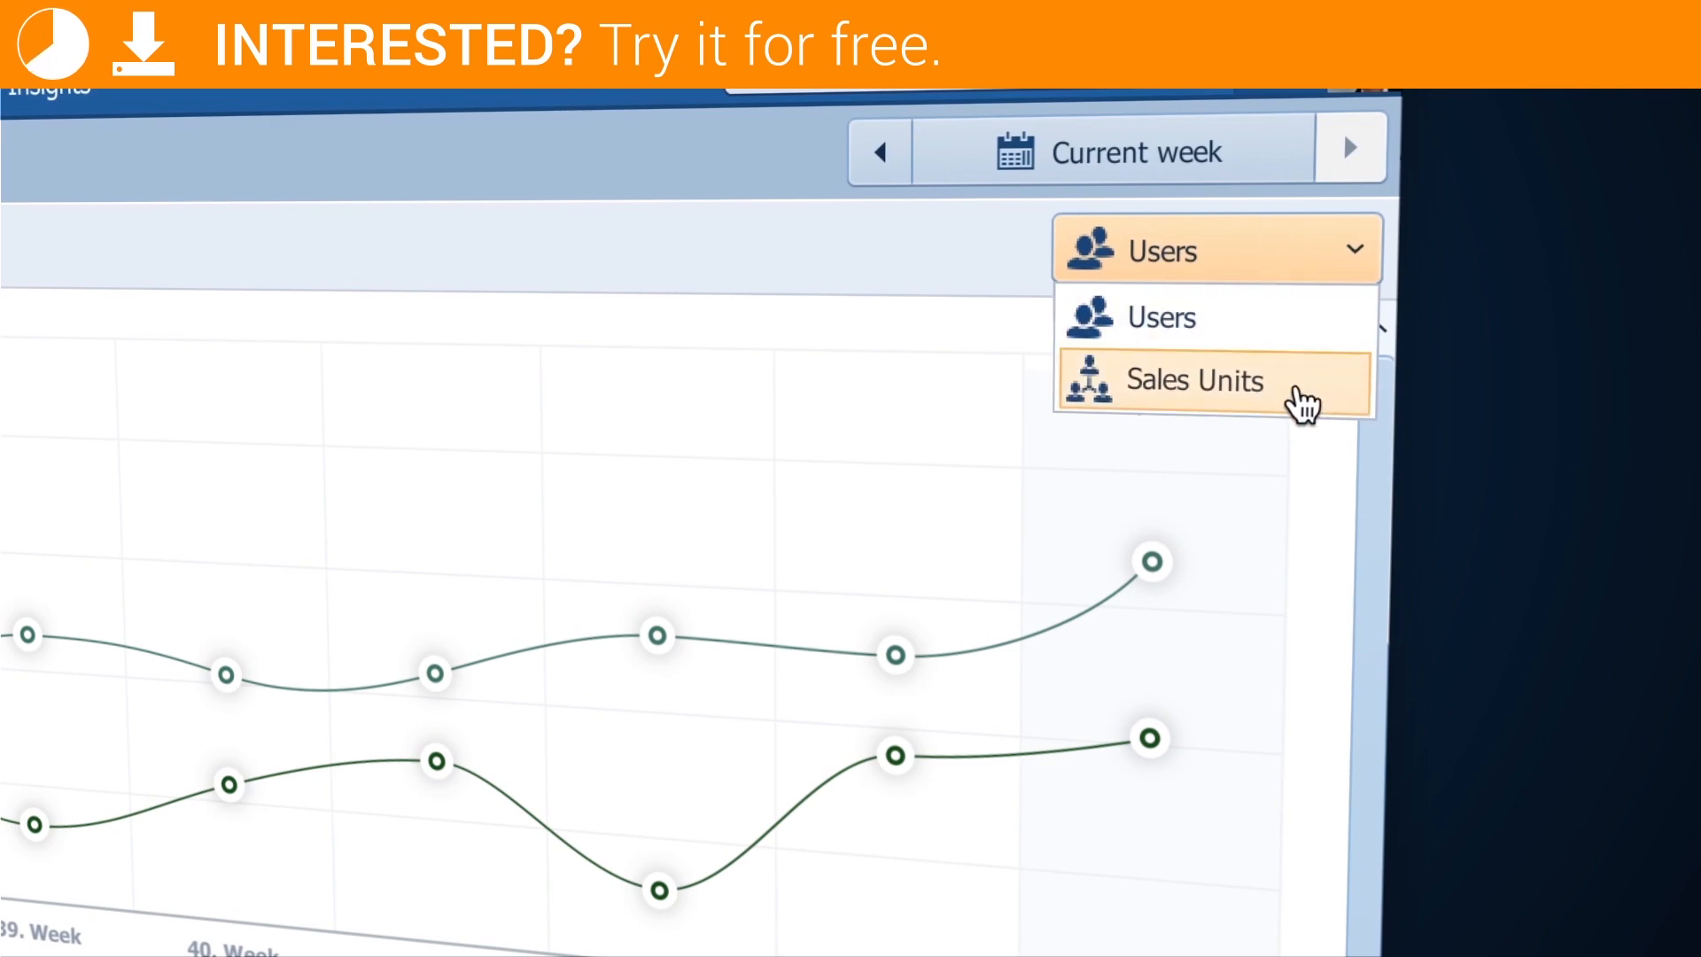
click(1194, 381)
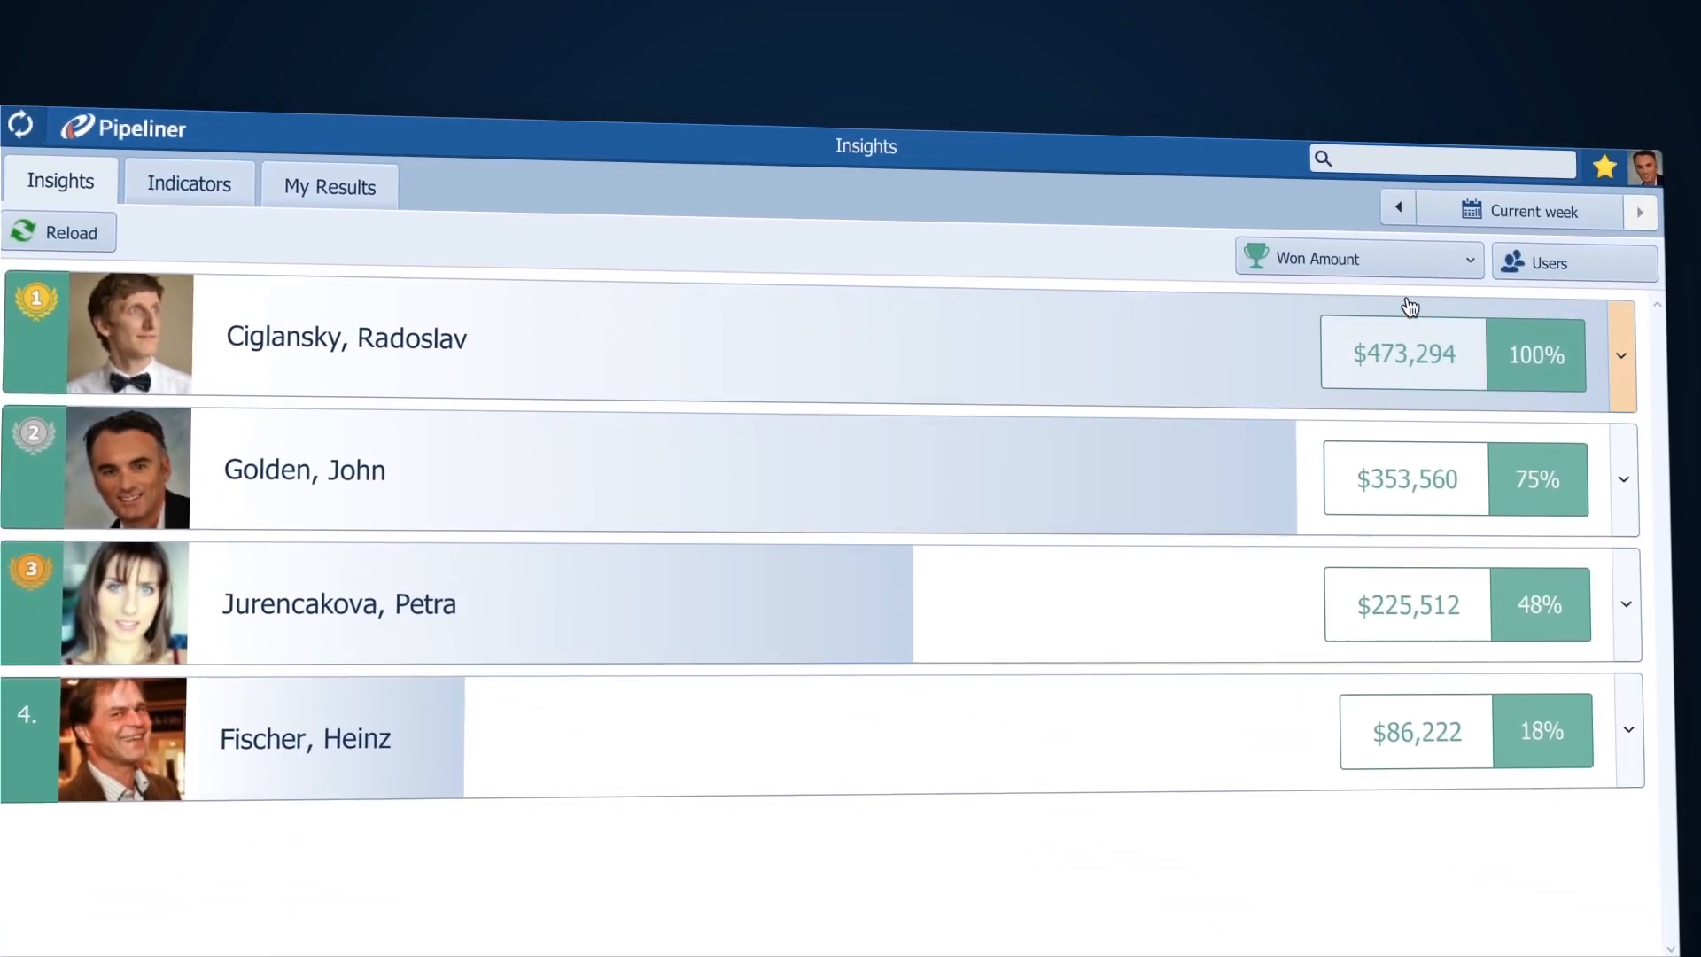
Rank salespeople by Conversions, then by Lost Amount, and expand the top salesperson's details
click(1357, 259)
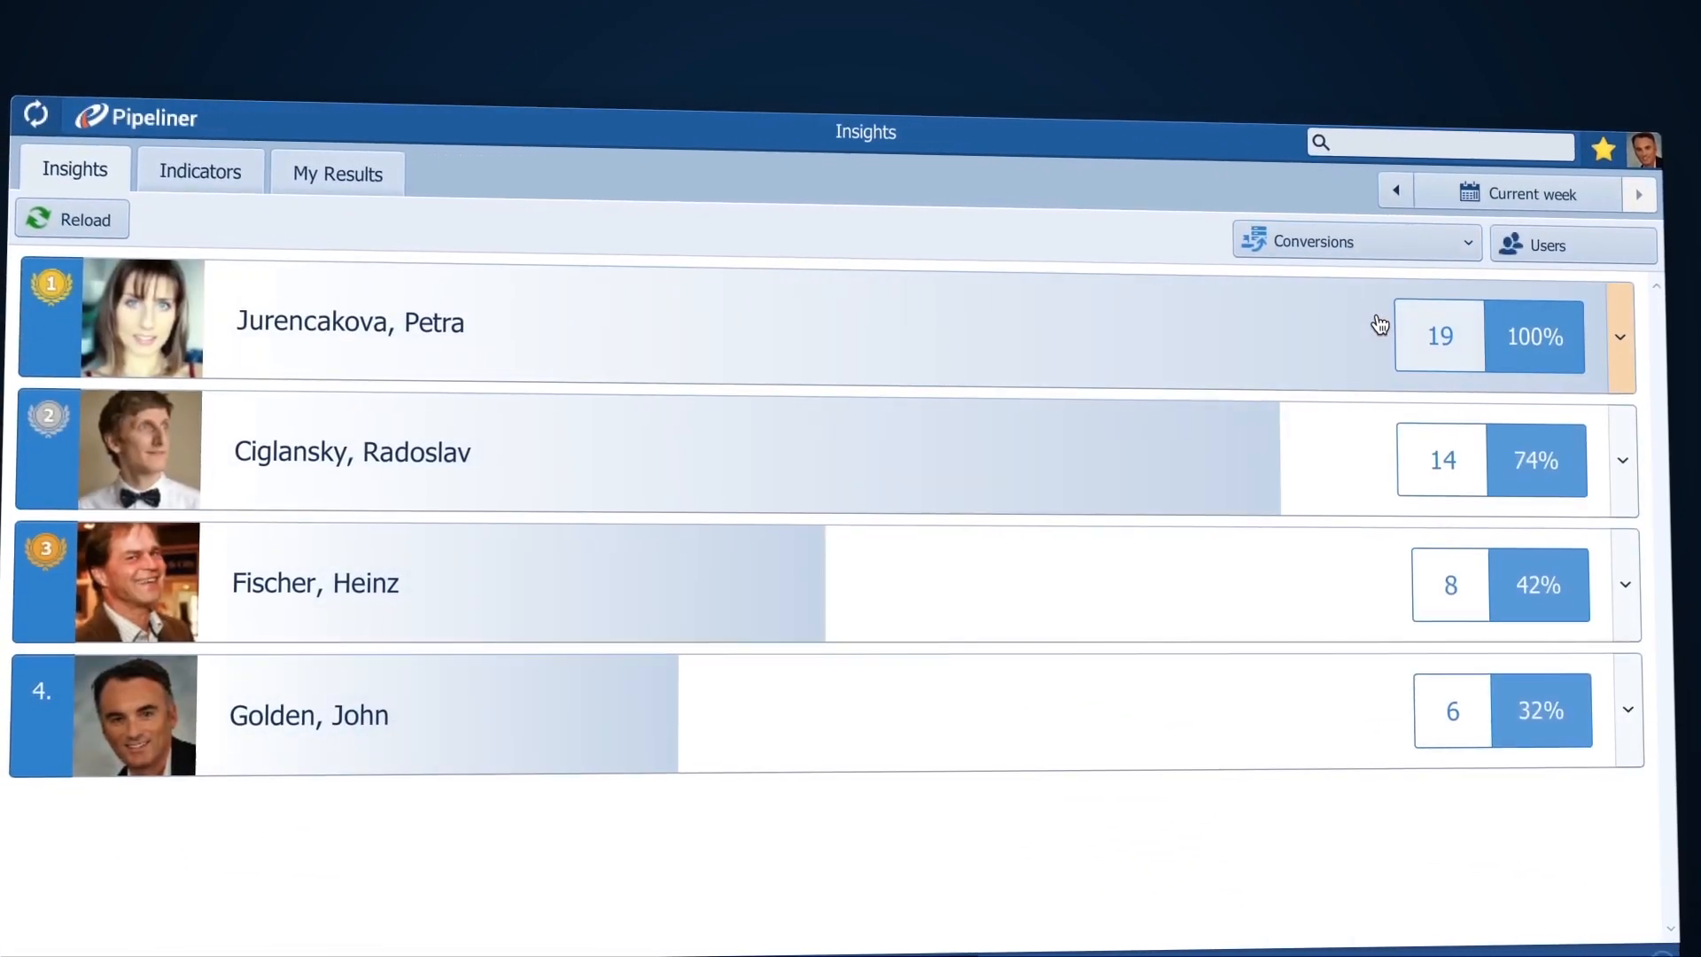
click(1350, 241)
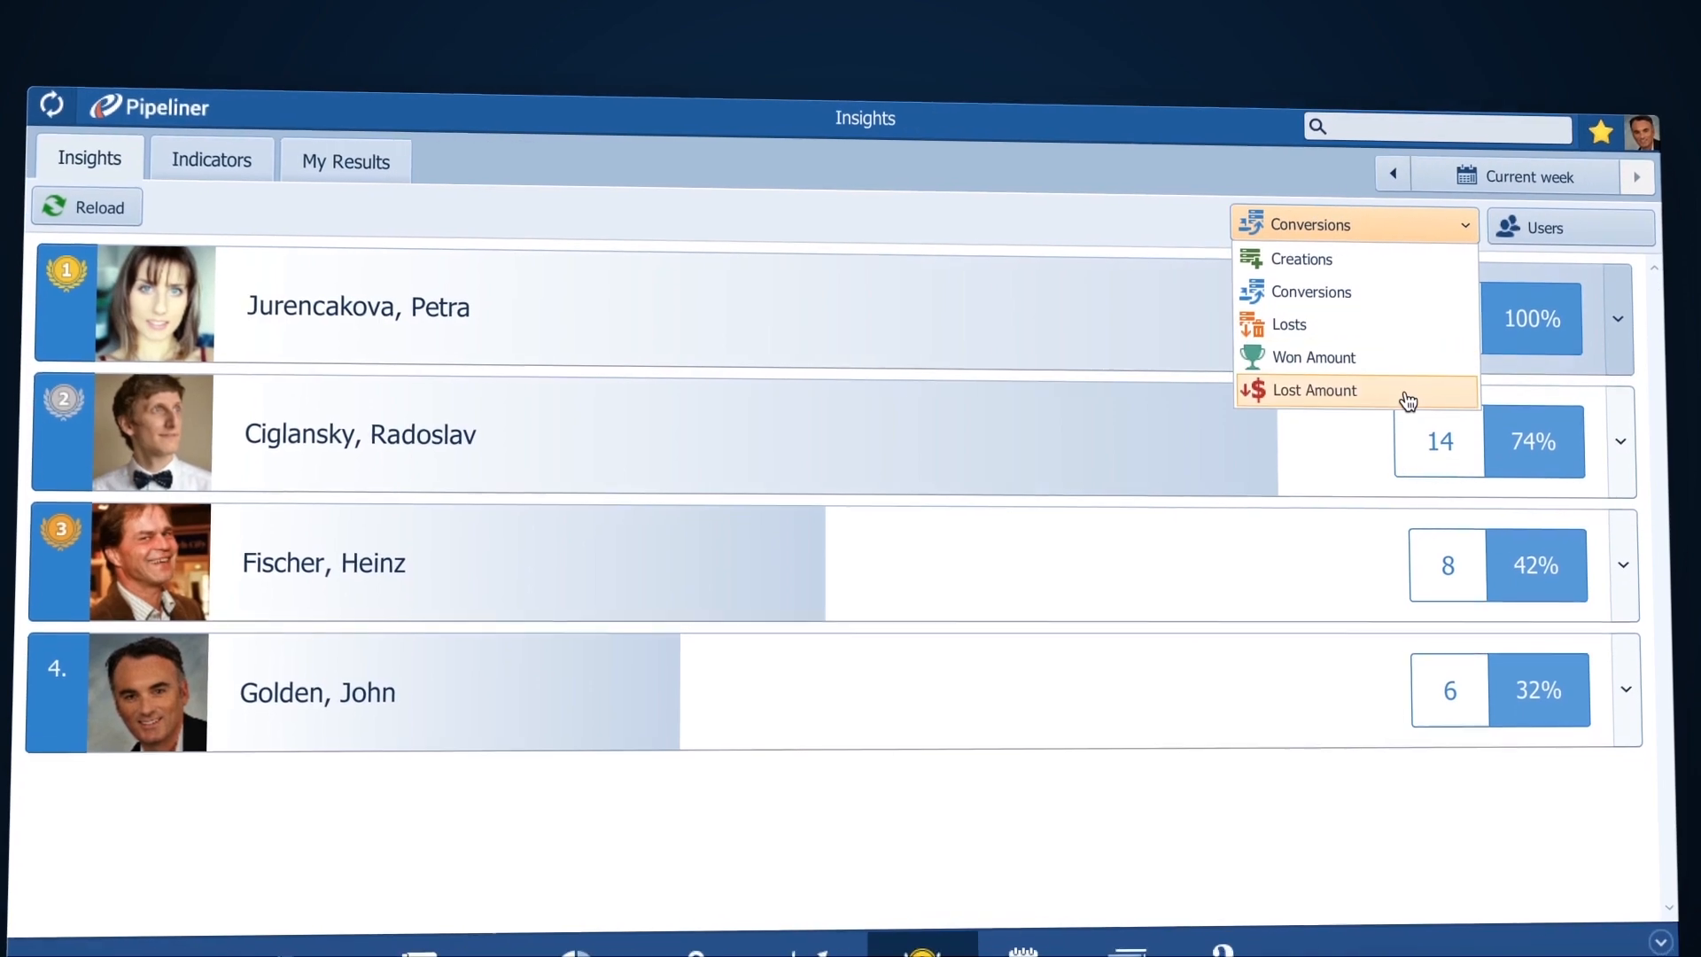
click(1313, 390)
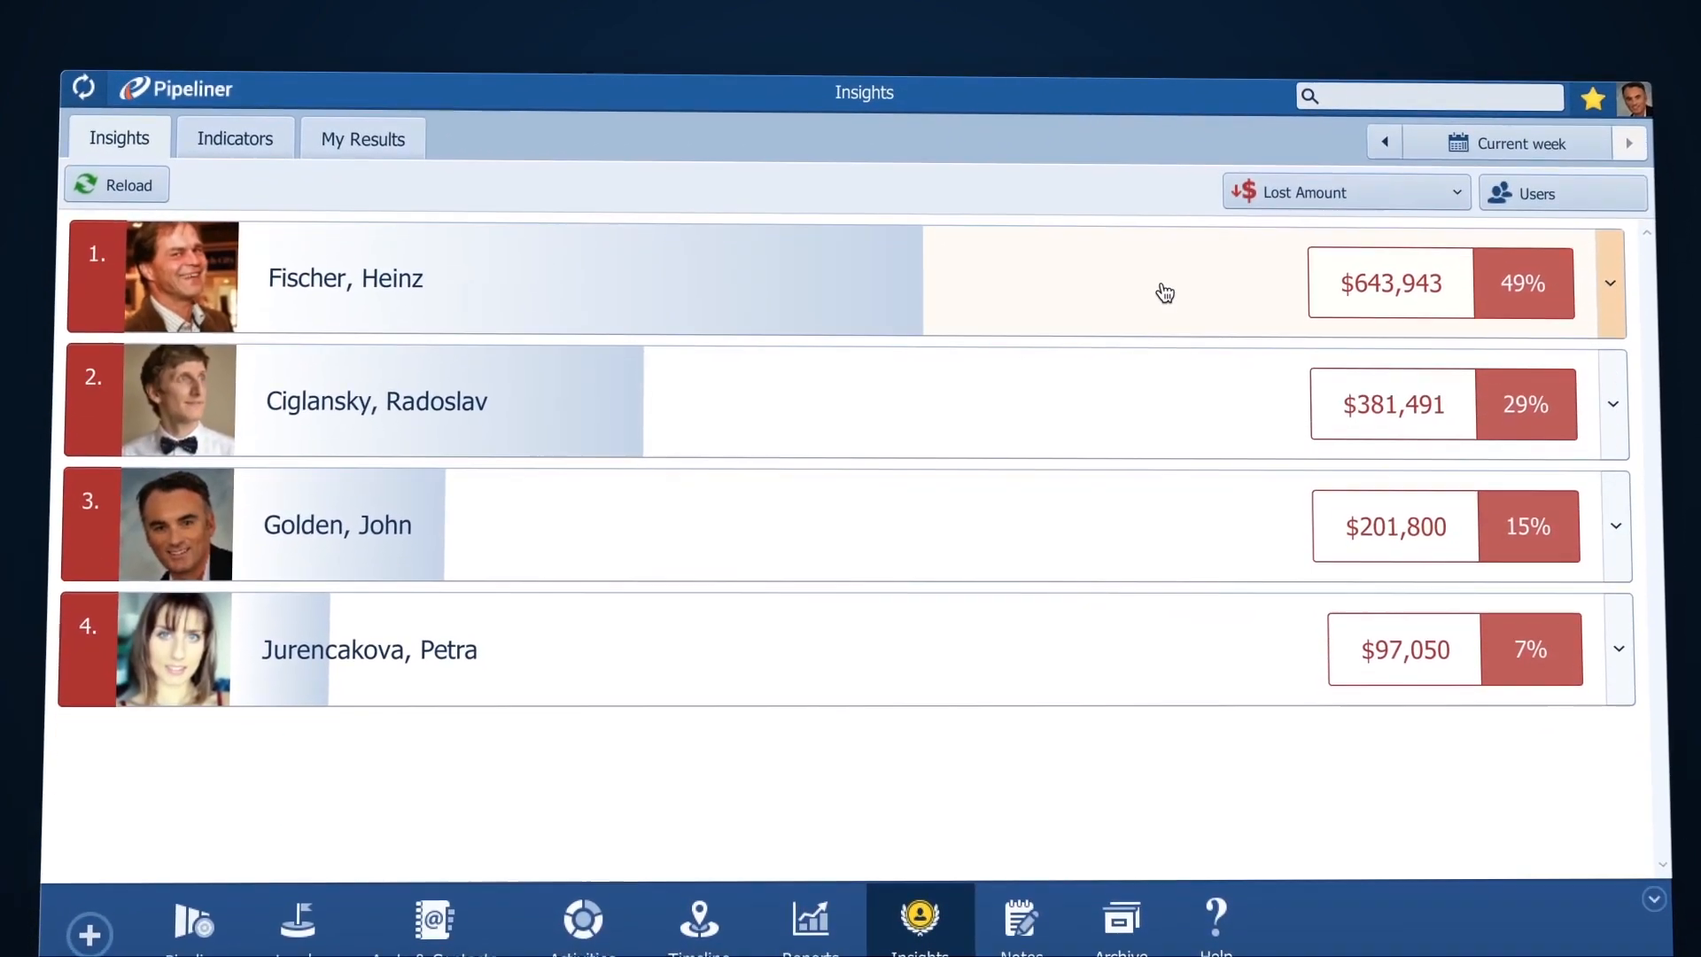
click(1611, 284)
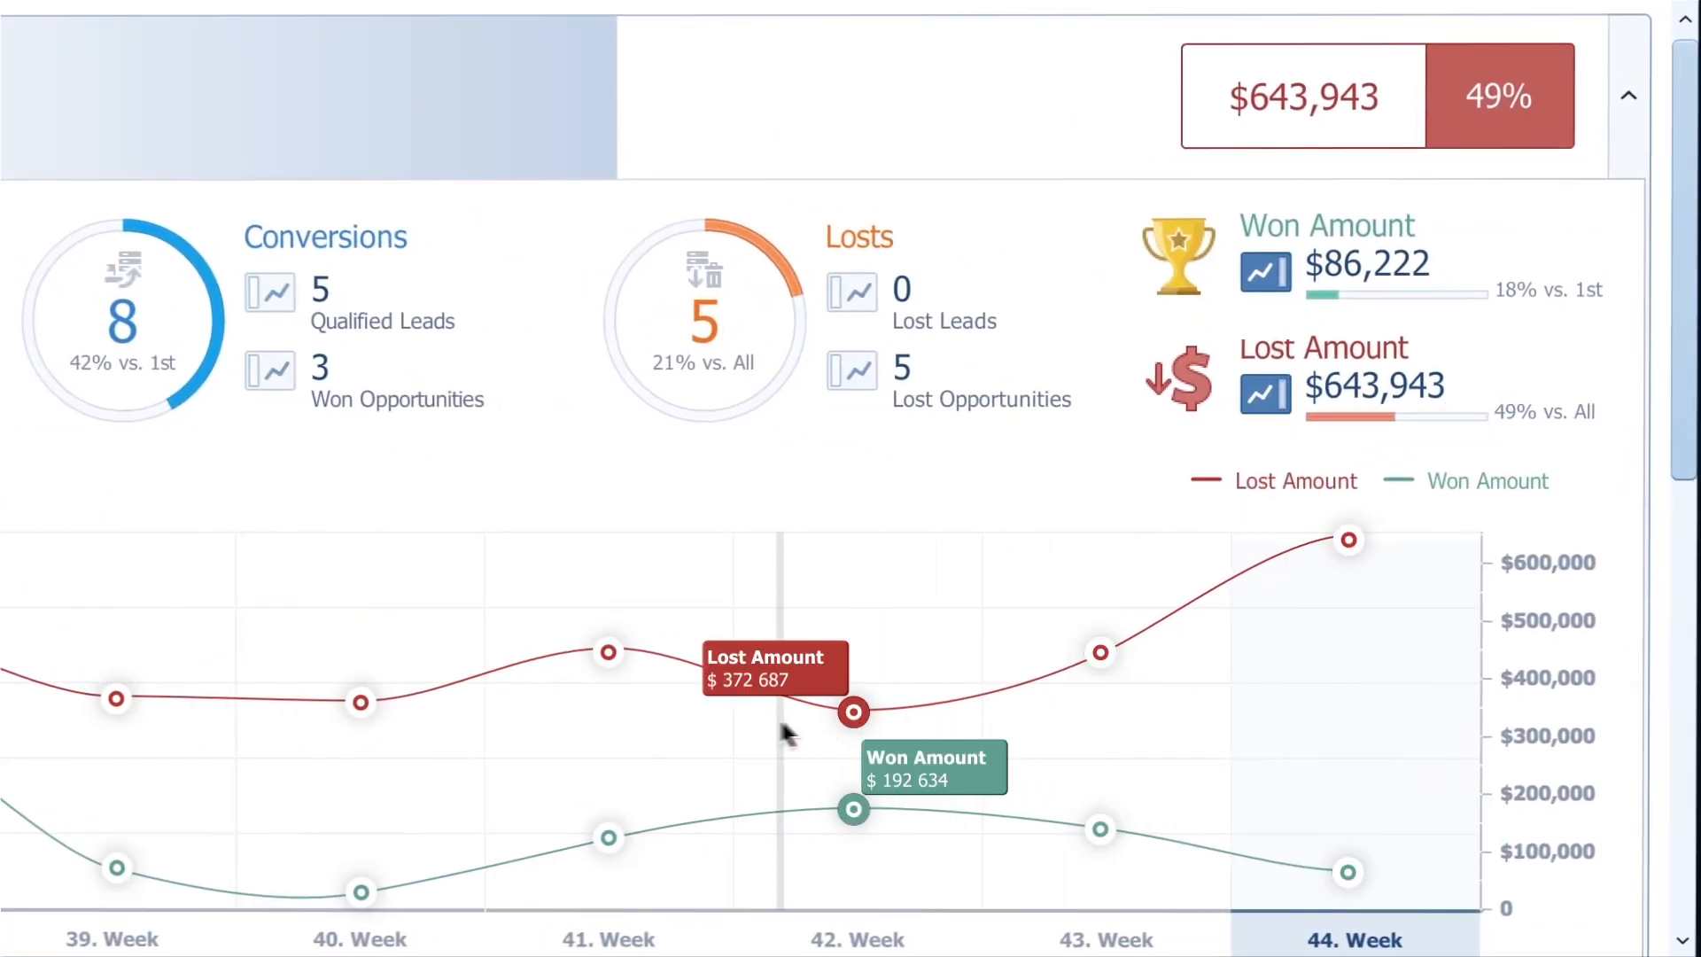
mouse_move(359, 704)
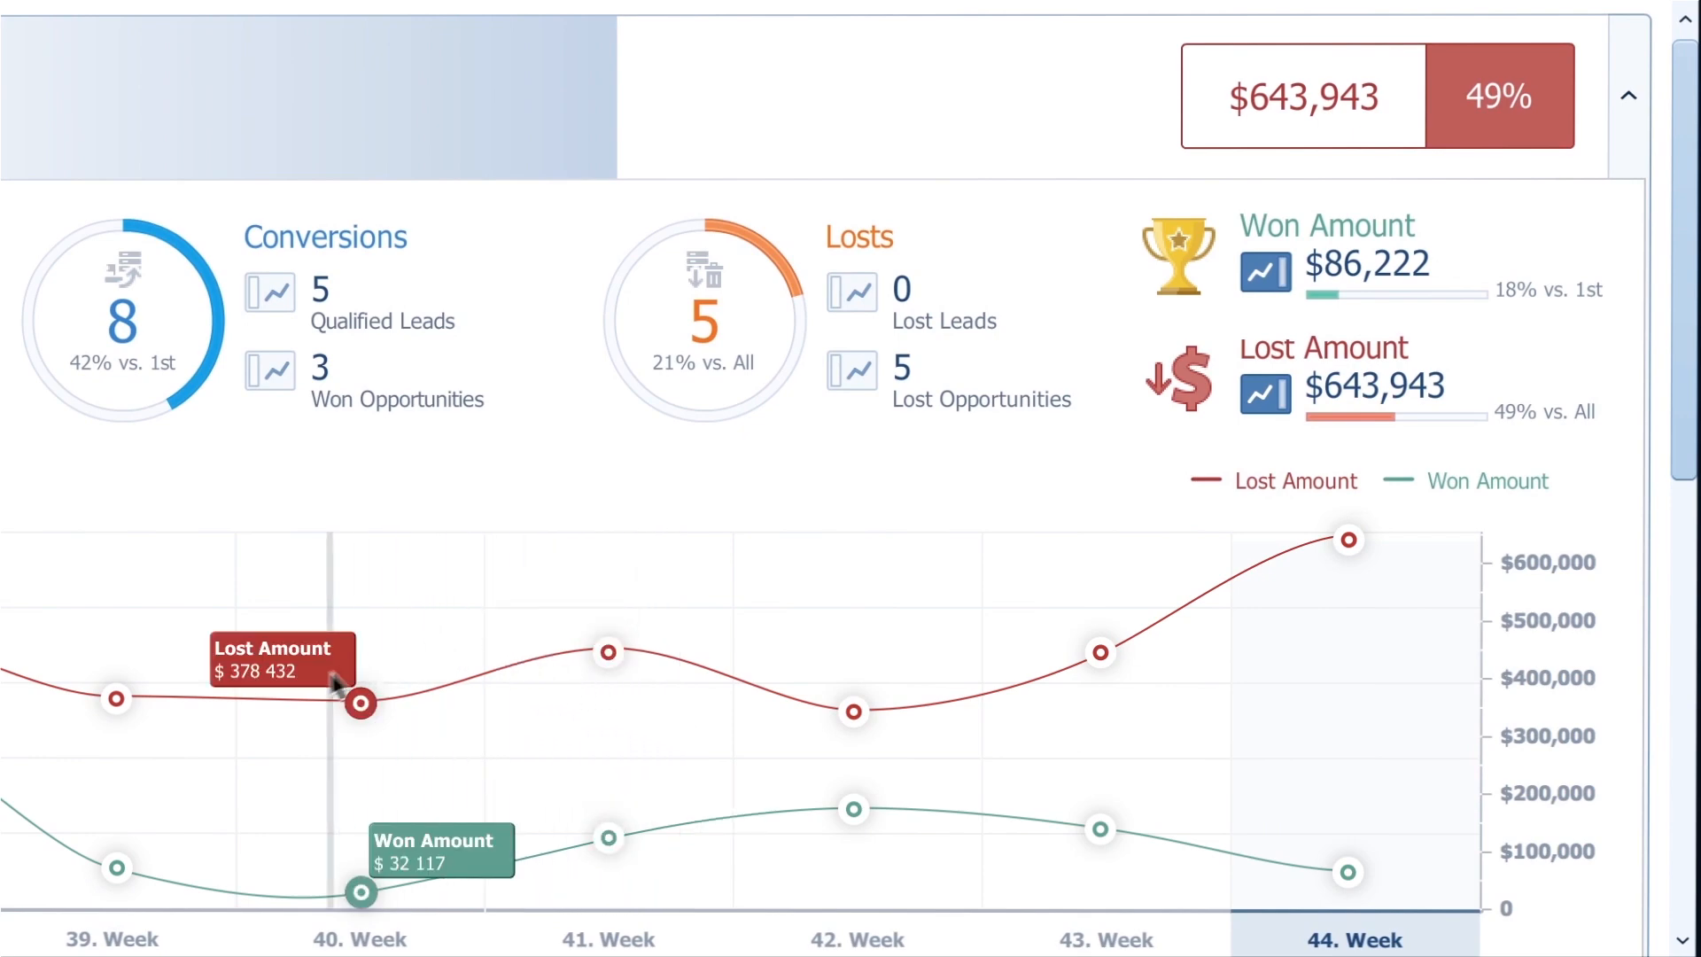
Switch the Lost Amount ranking to the current month and show the user filter
scroll(up, 3)
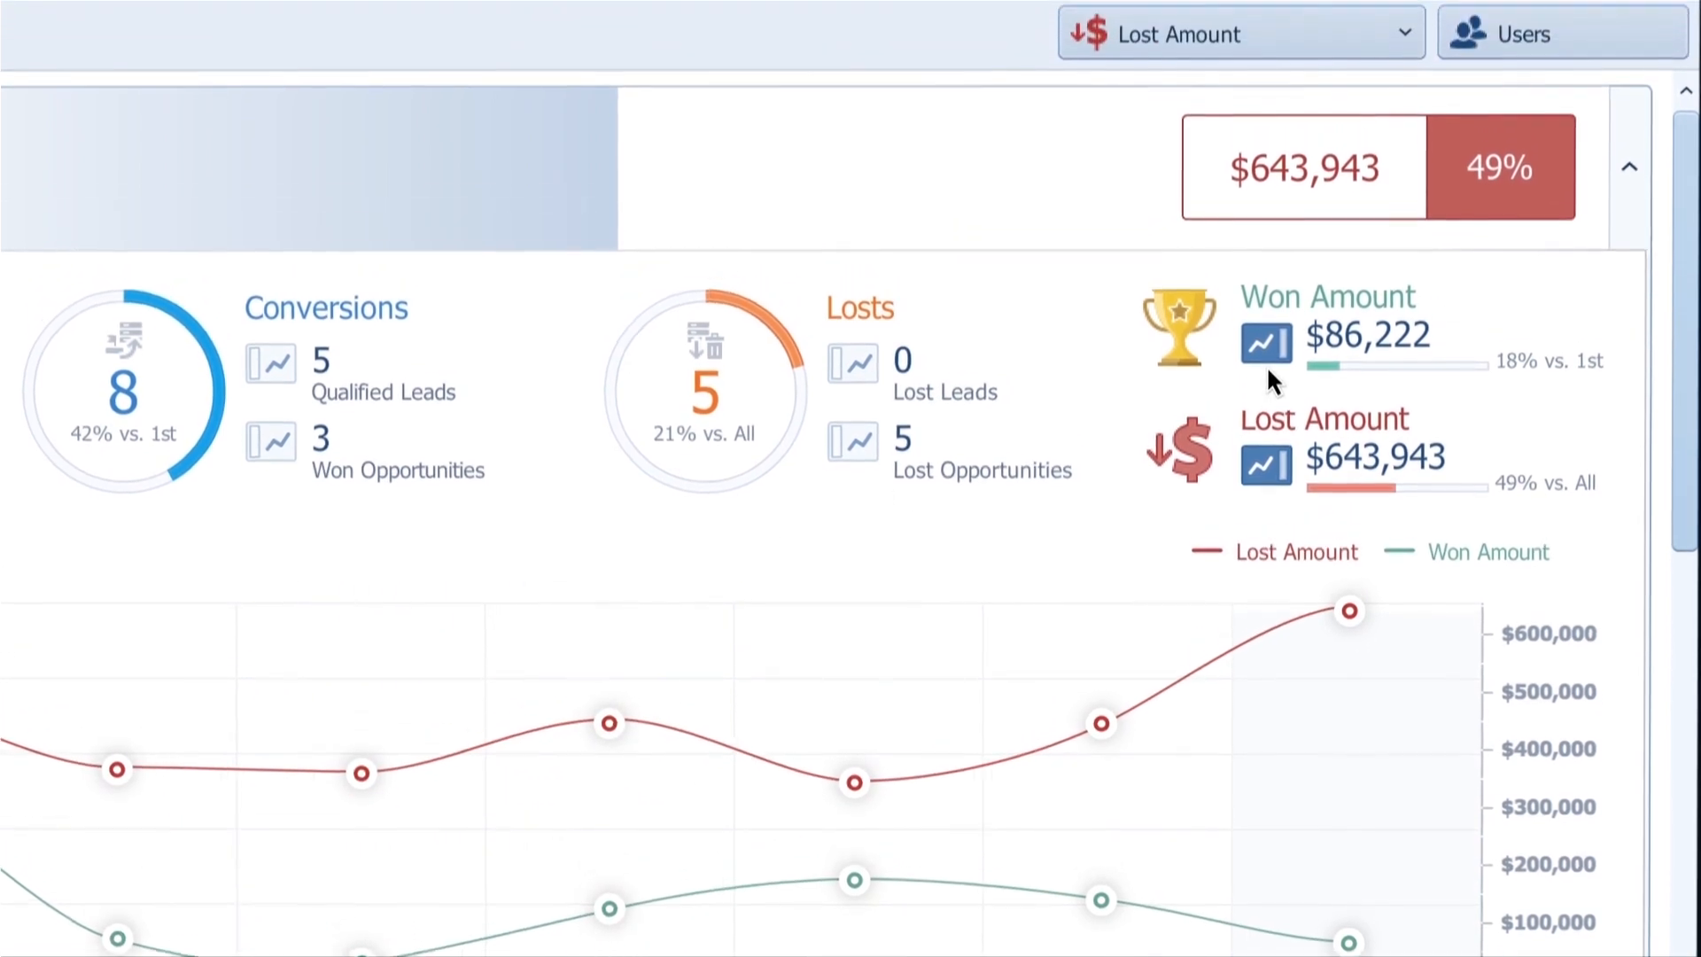
click(1496, 36)
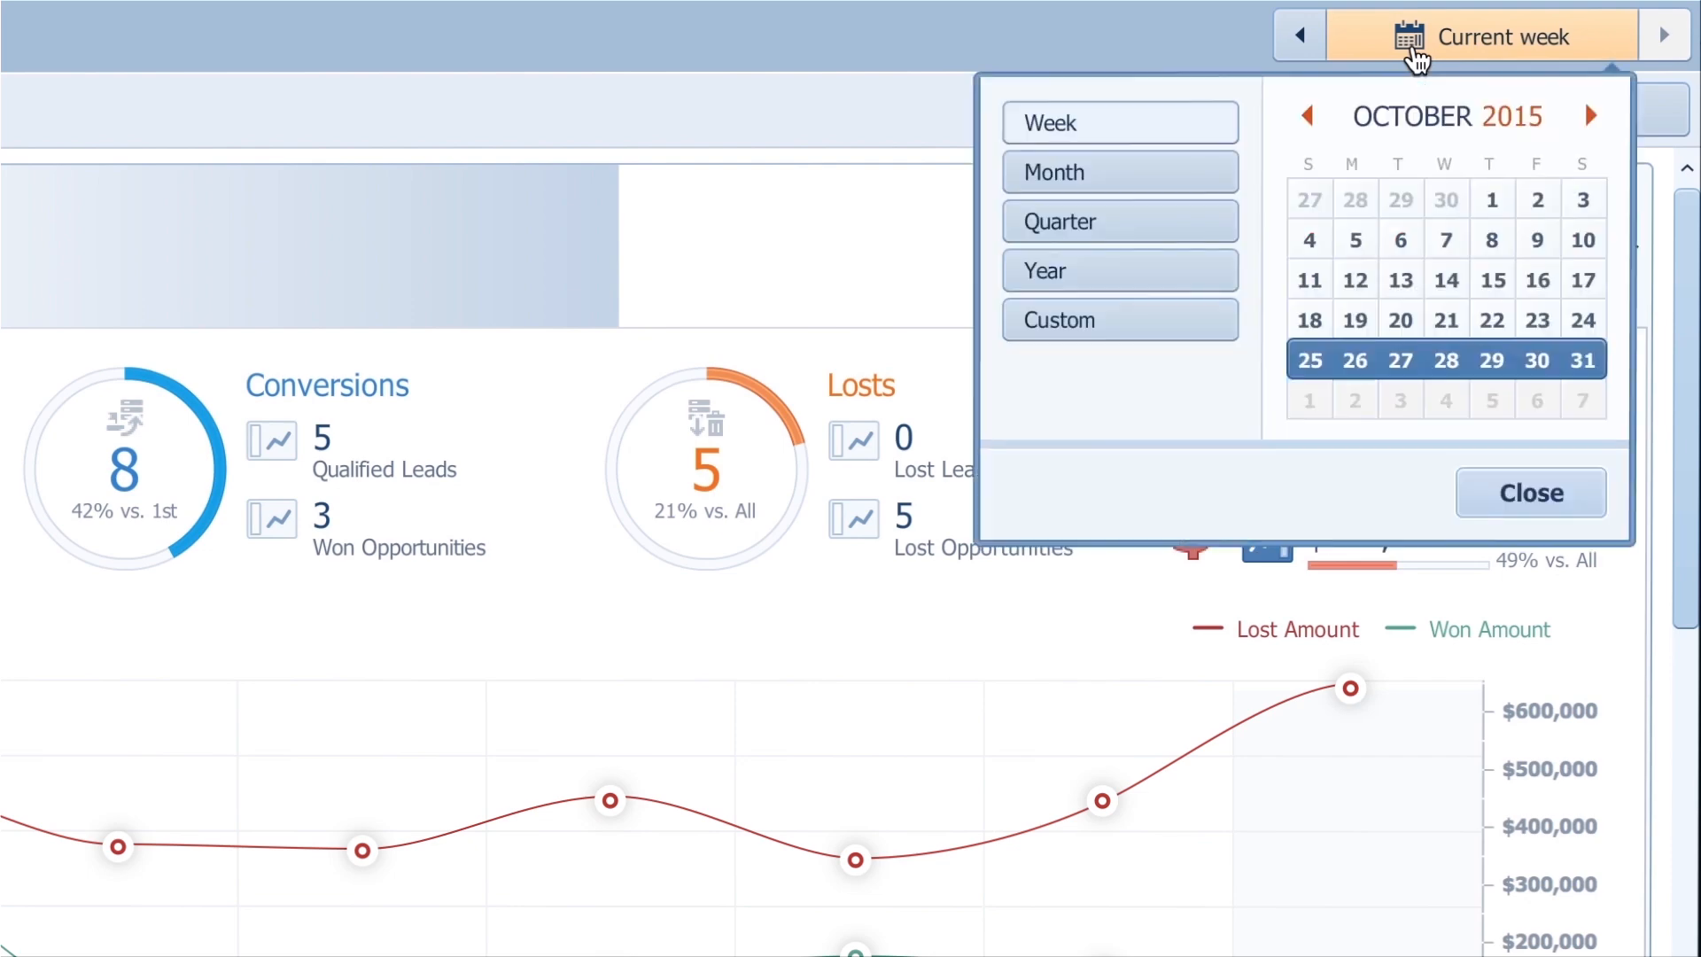
click(1118, 172)
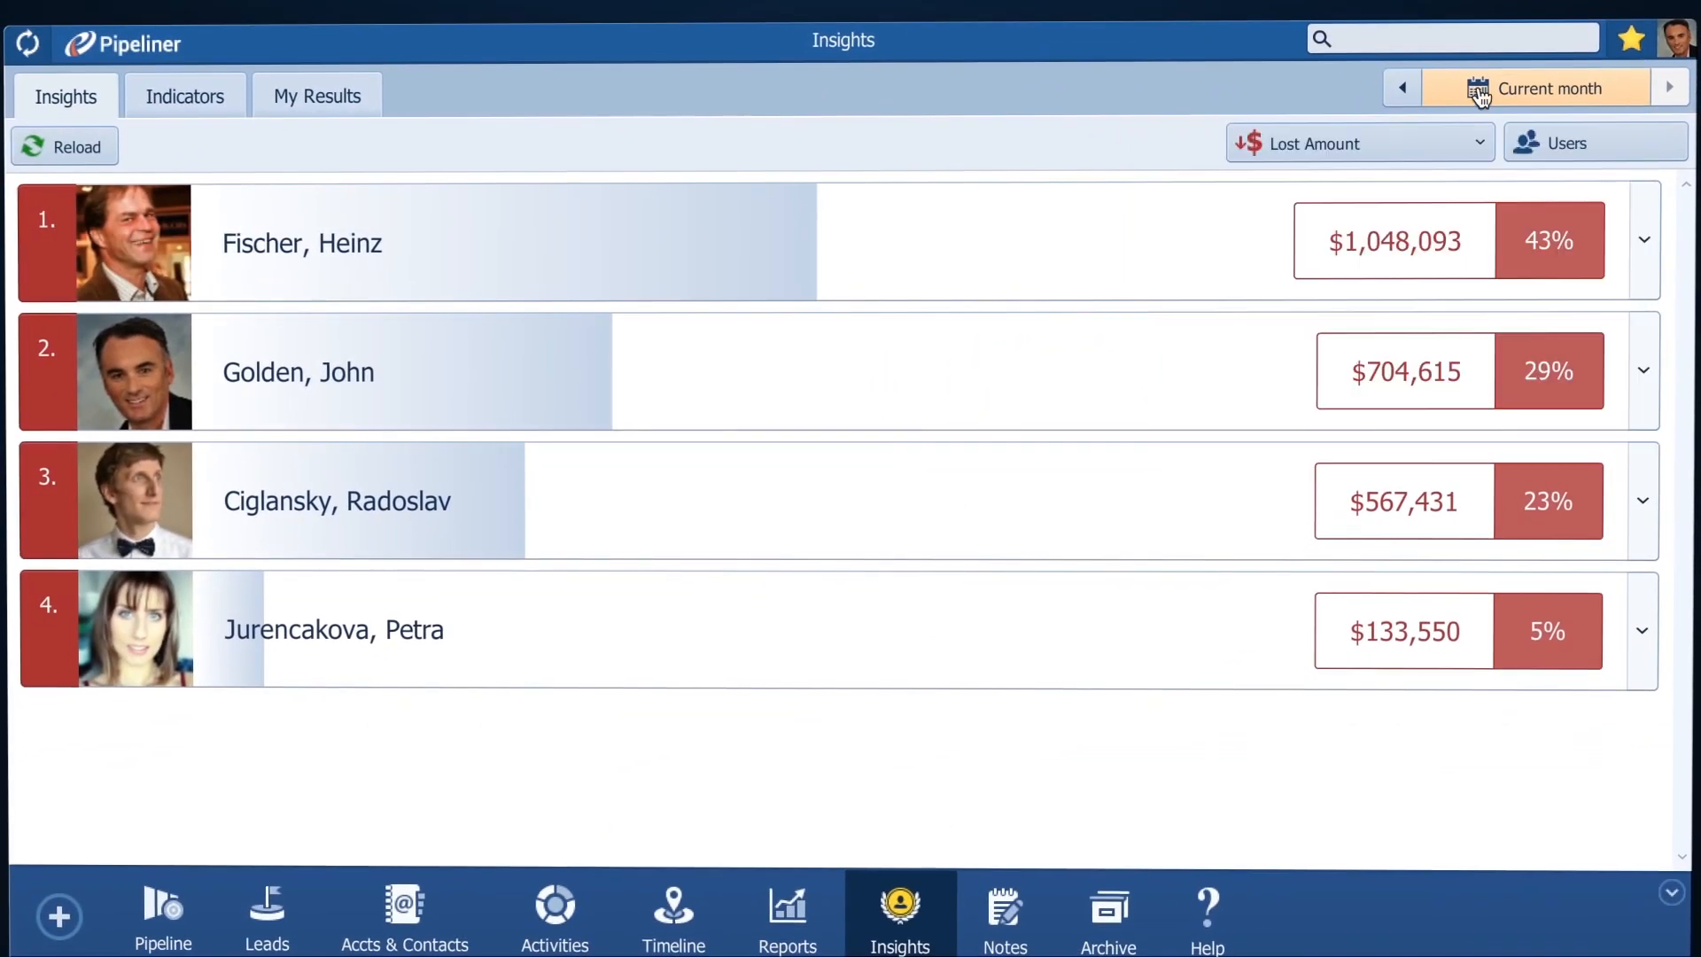
click(1595, 142)
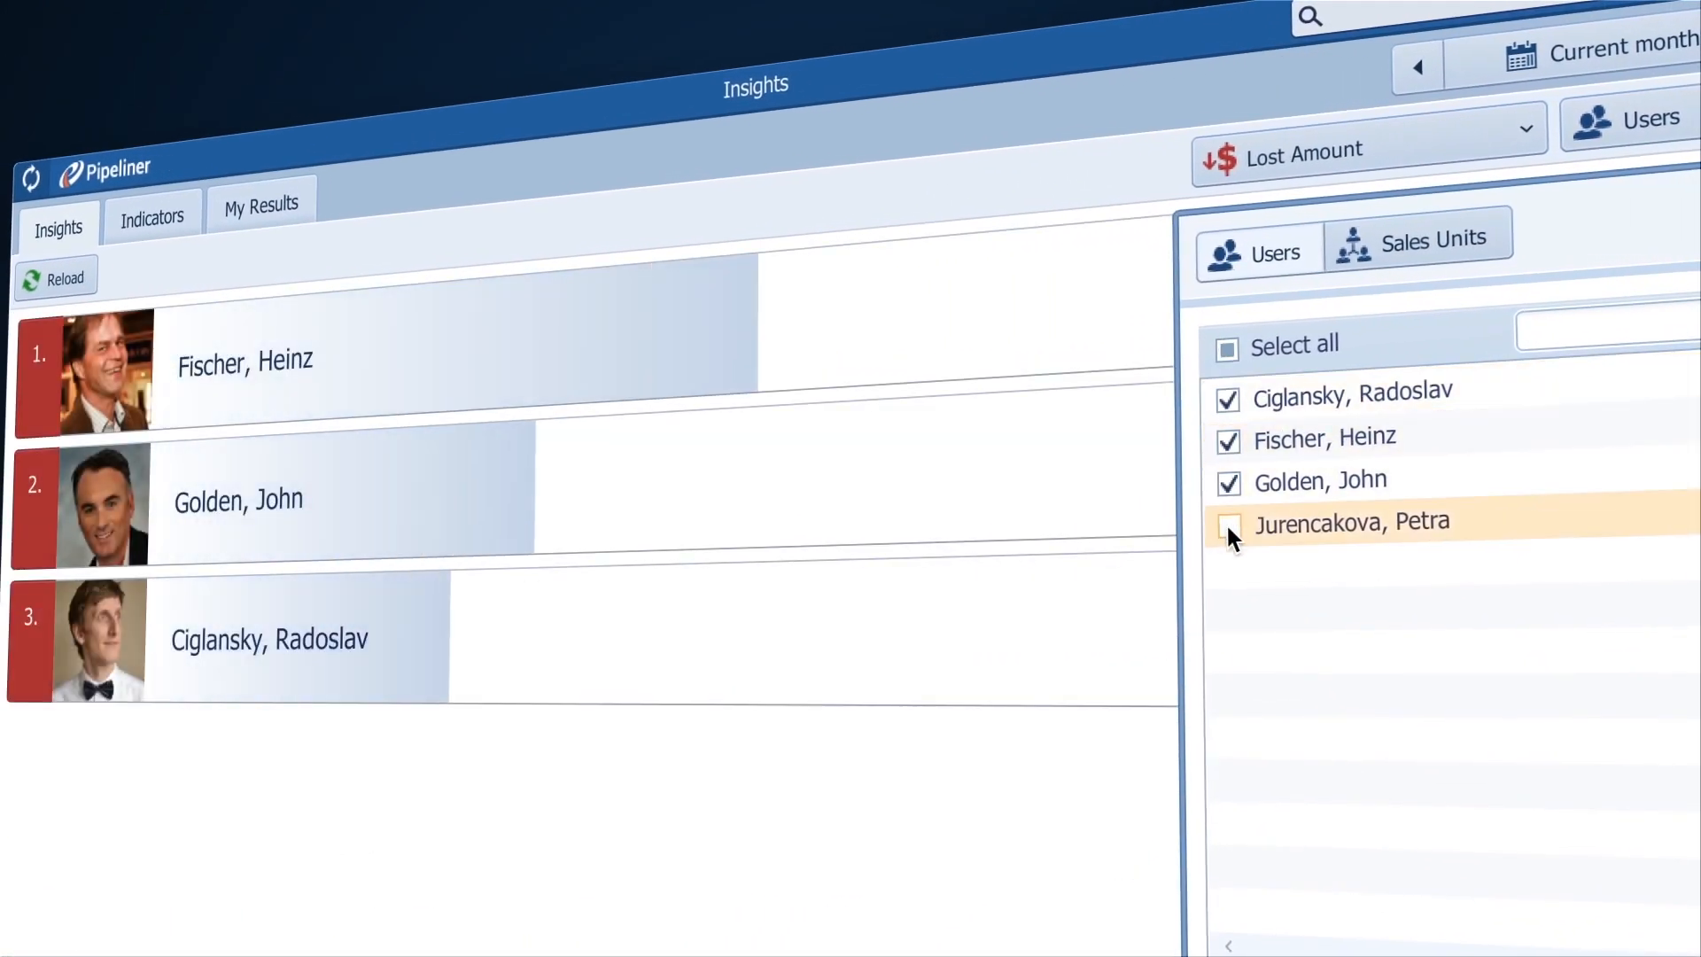
Remove a salesperson from the ranking, then rank sales units by Won Amount and show period options
click(1227, 438)
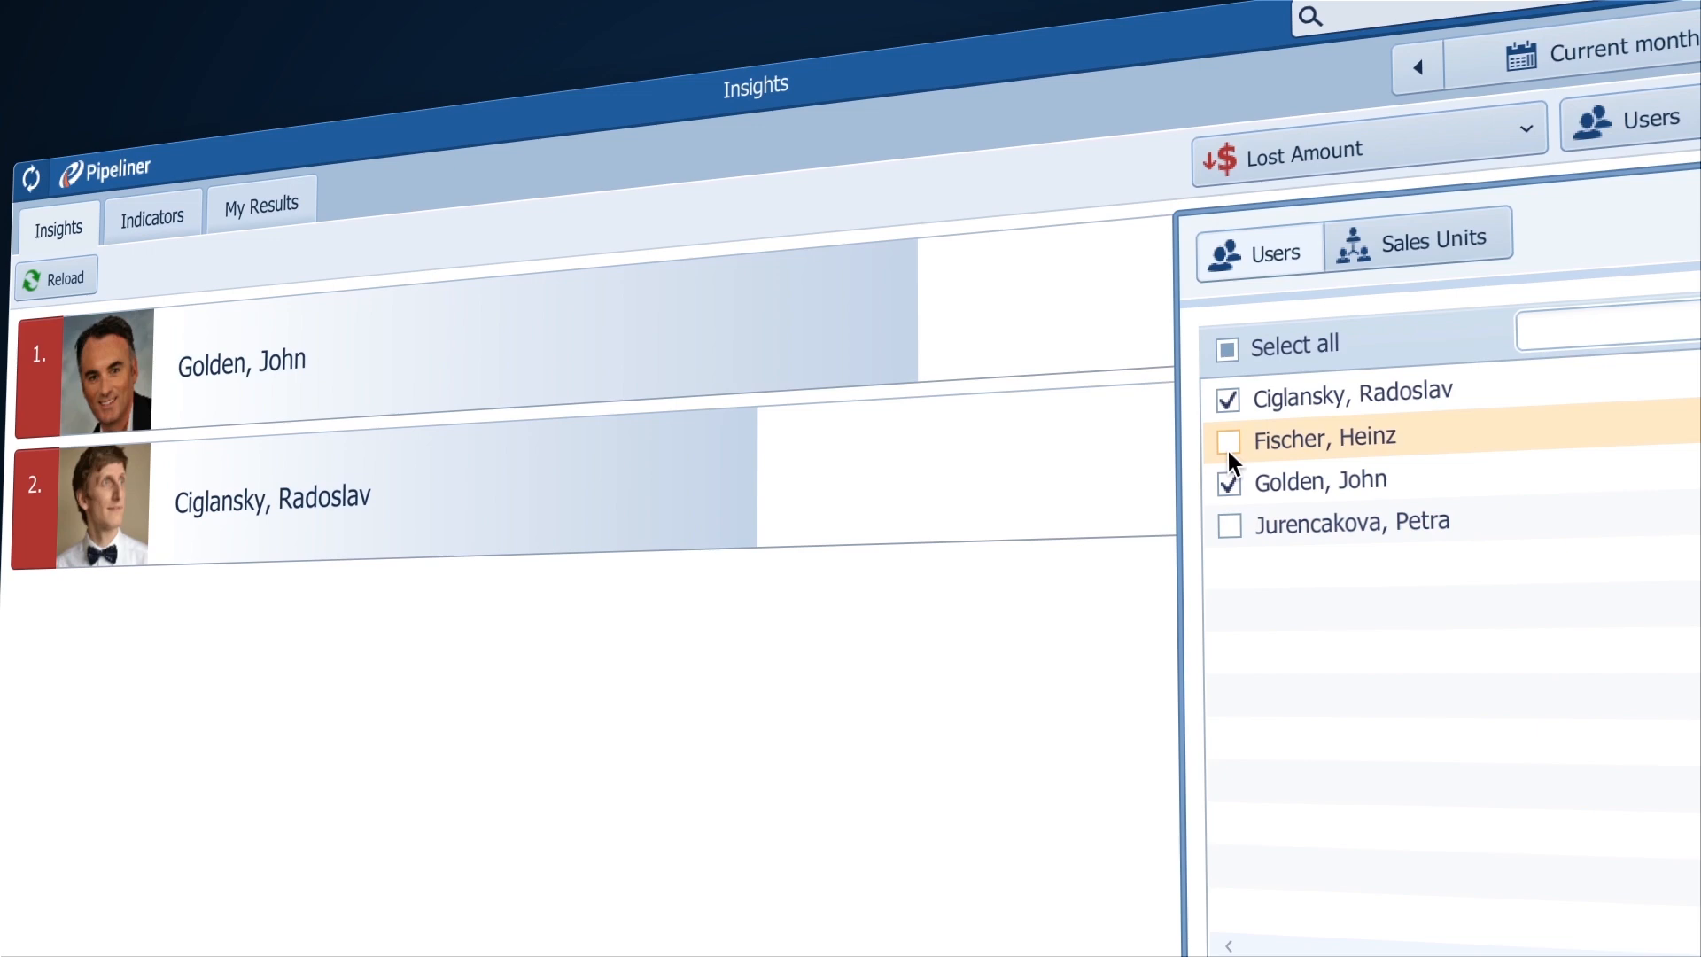
click(1524, 128)
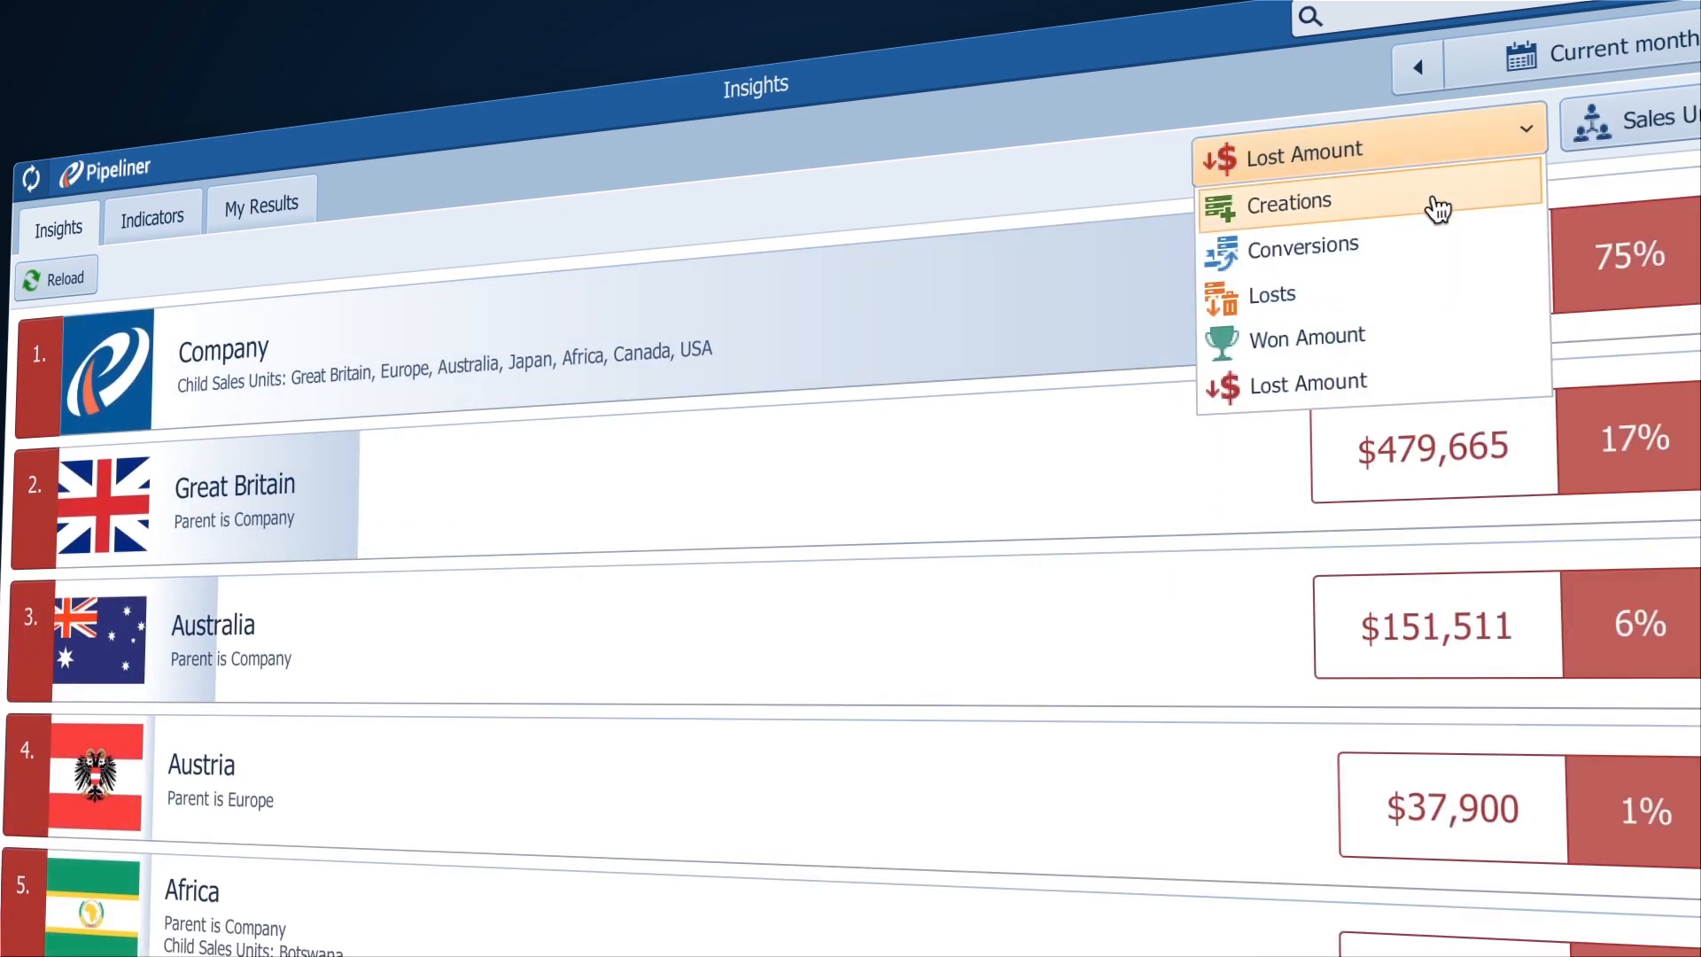
click(1305, 337)
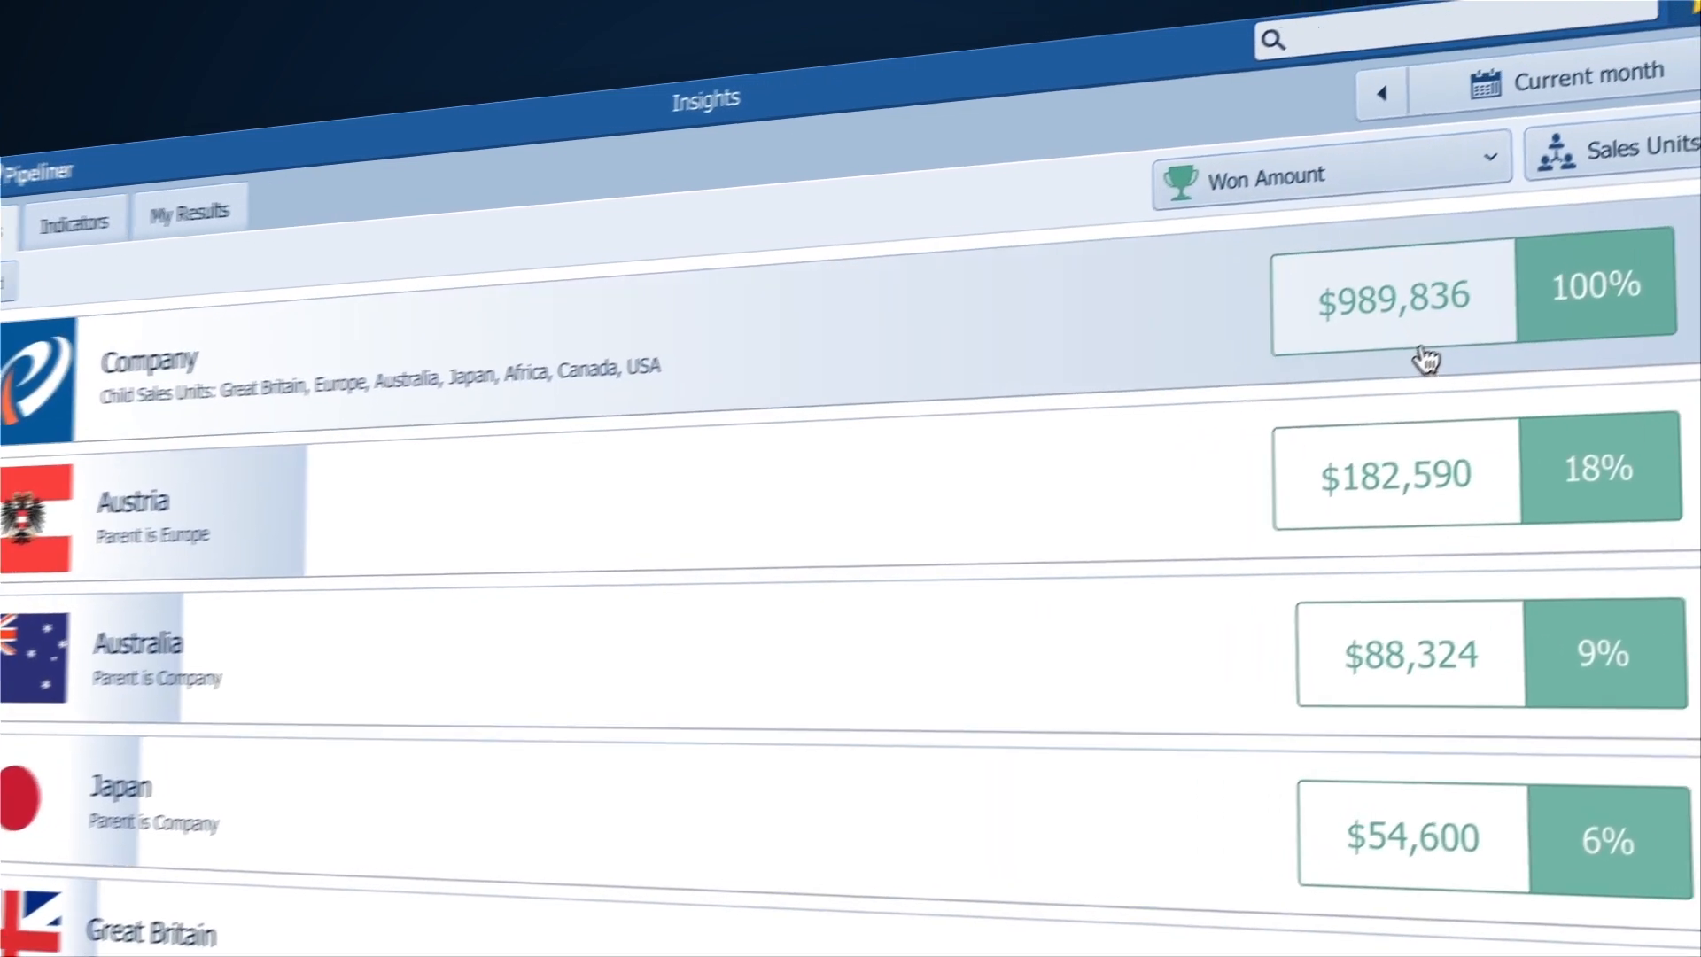
click(1584, 71)
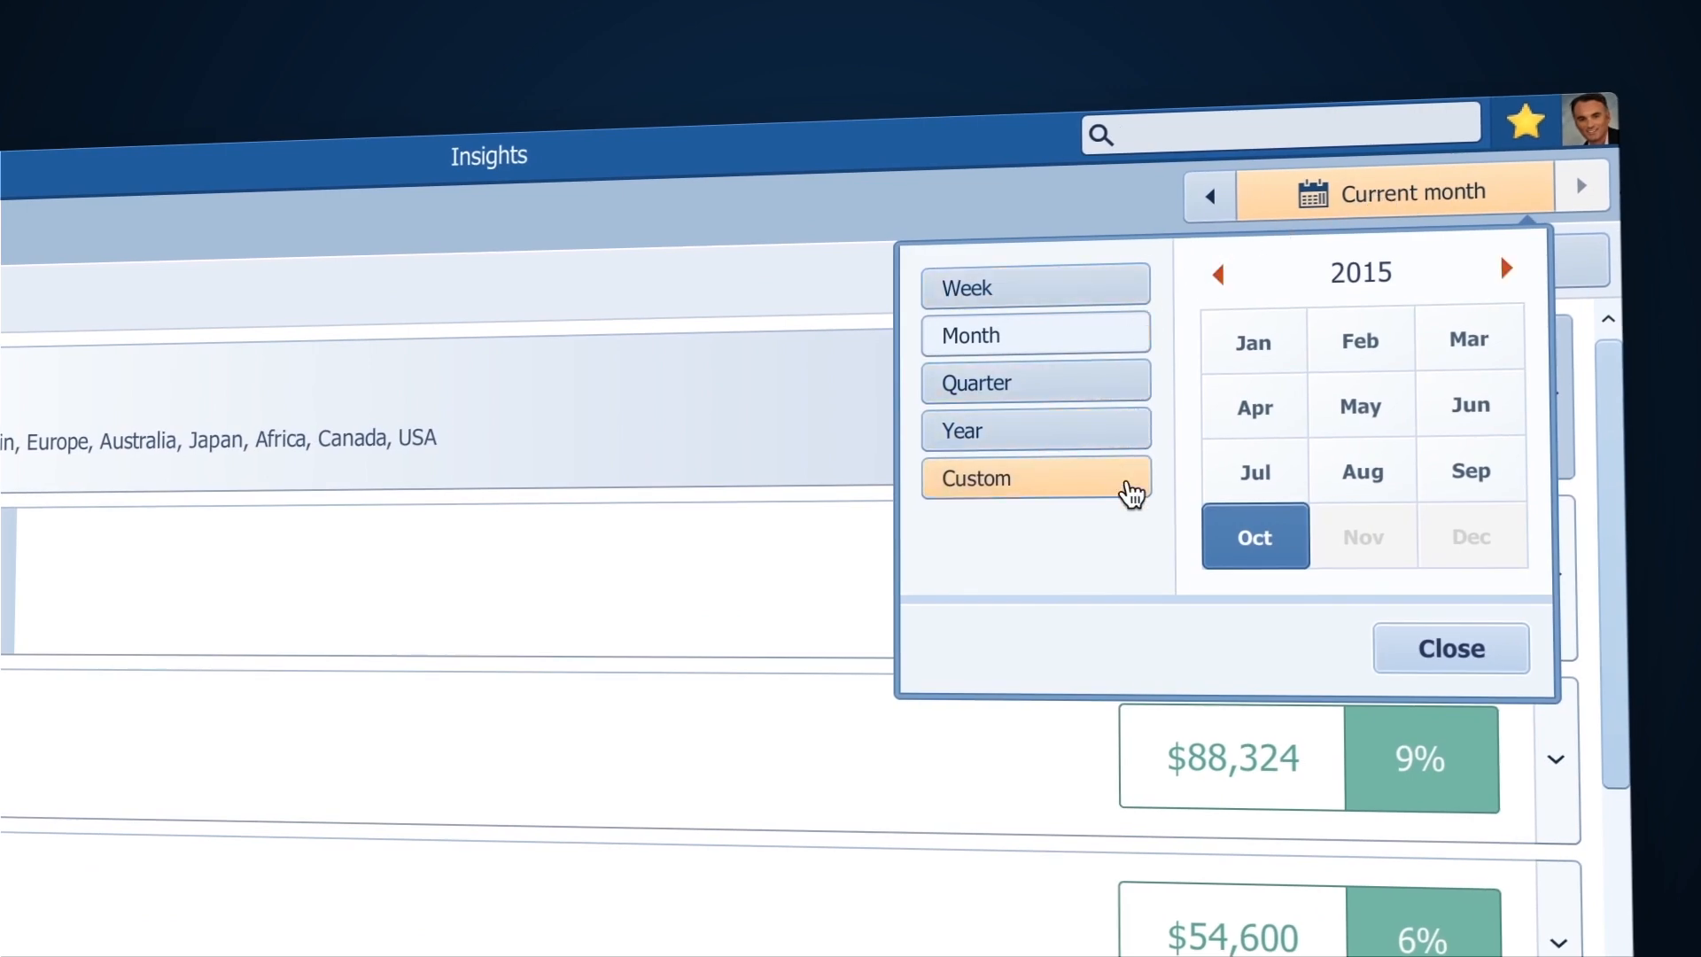
Choose the Custom period and view the indicator graph grouped by sales units
click(1033, 287)
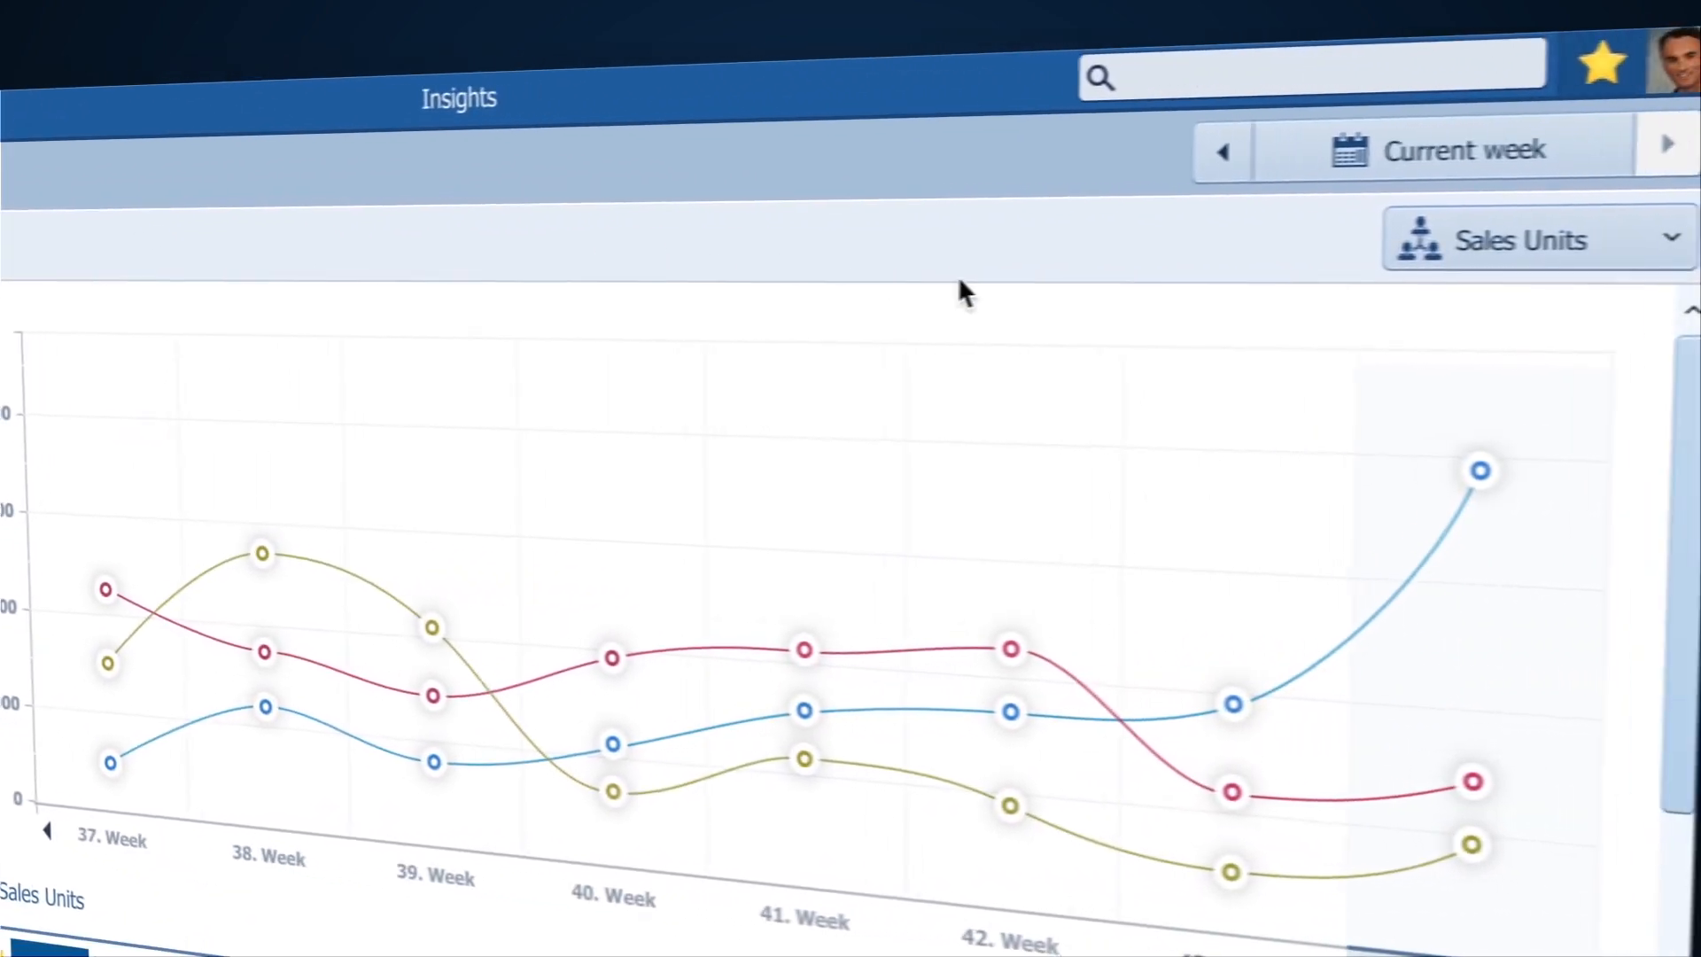
click(1529, 239)
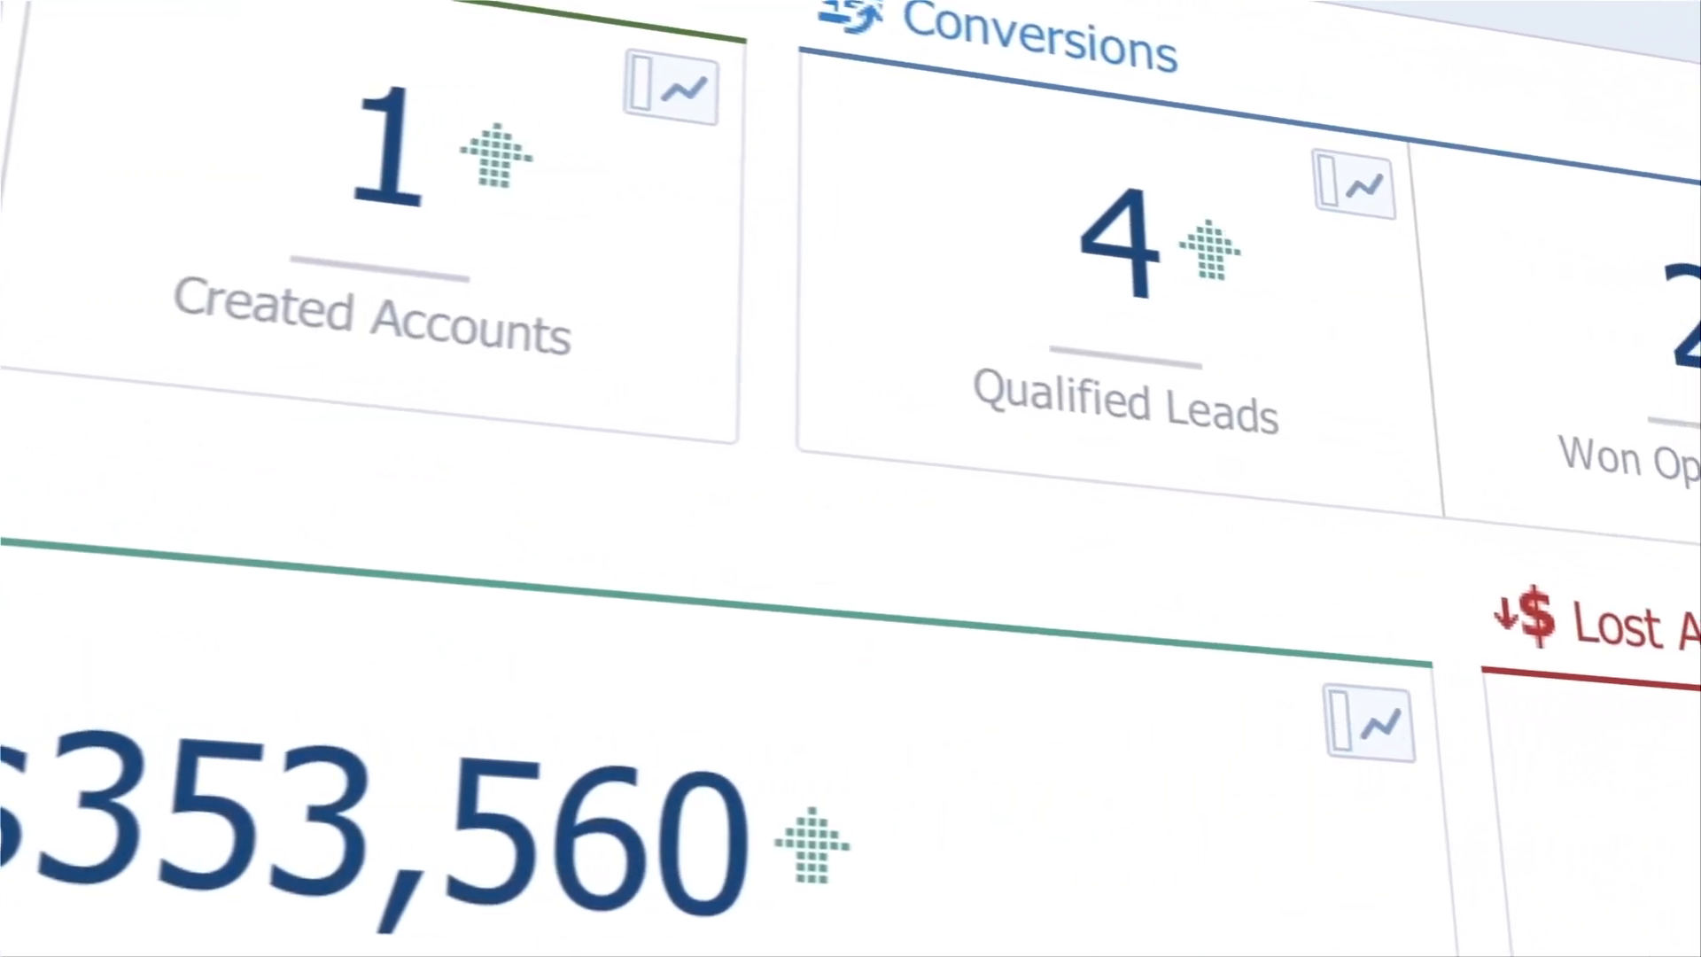
Scroll the My Results dashboard down to the History chart for weeks 37–44
scroll(right, 3)
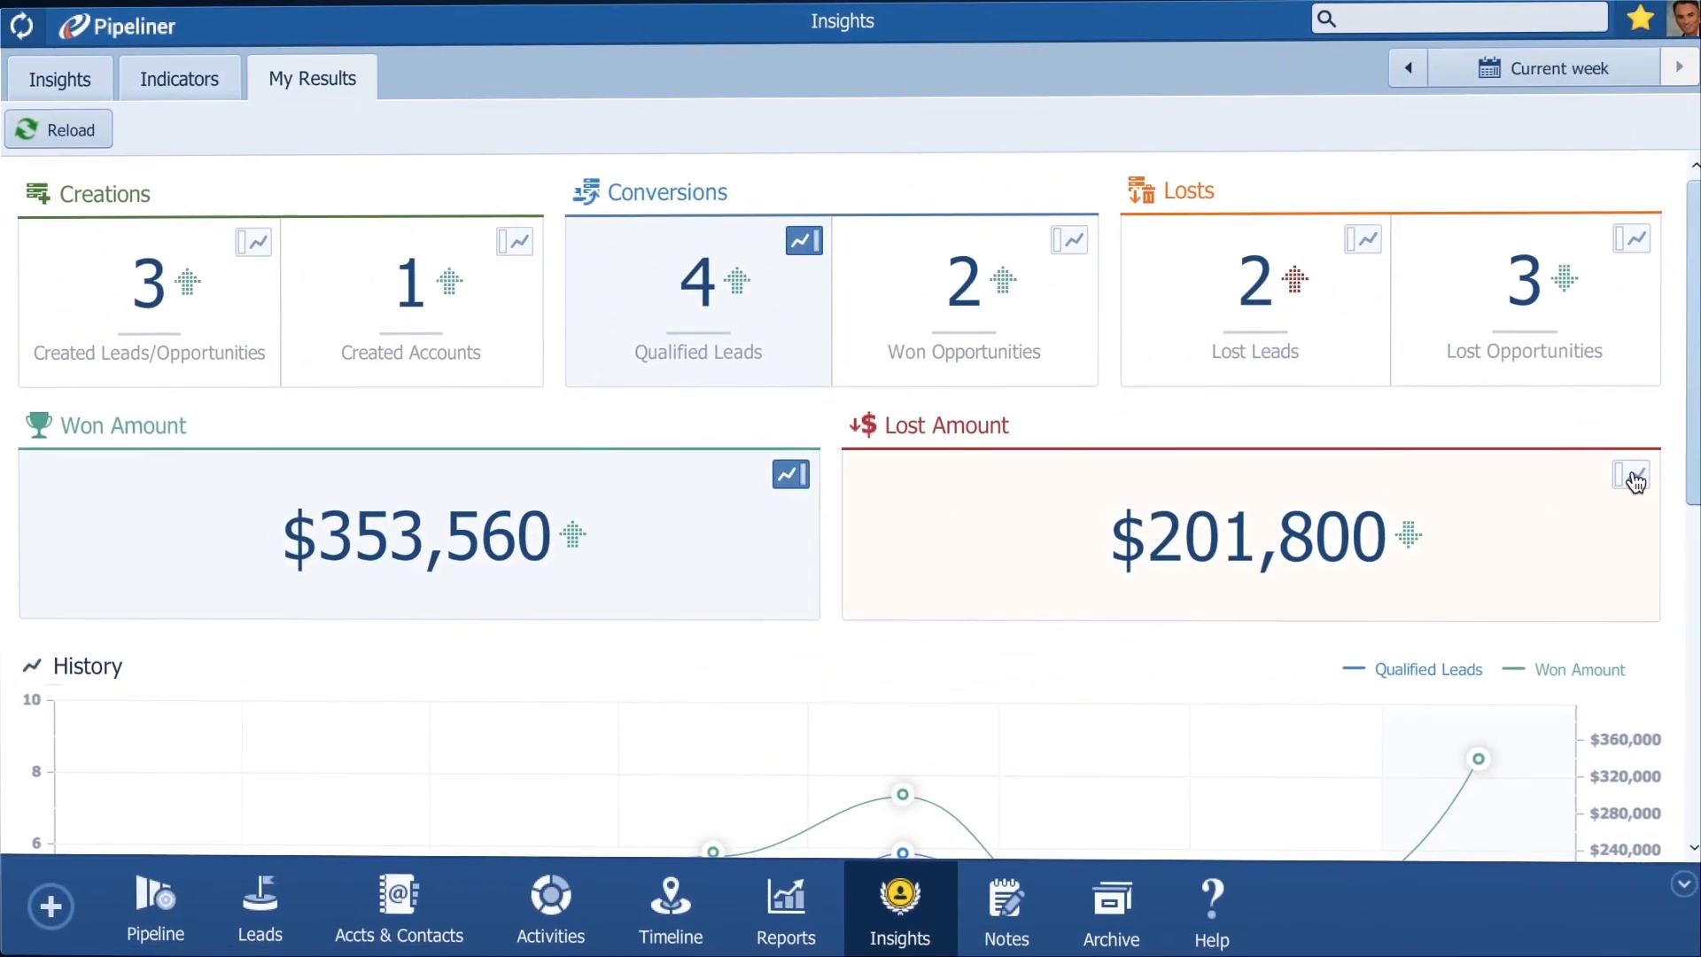
scroll(down, 3)
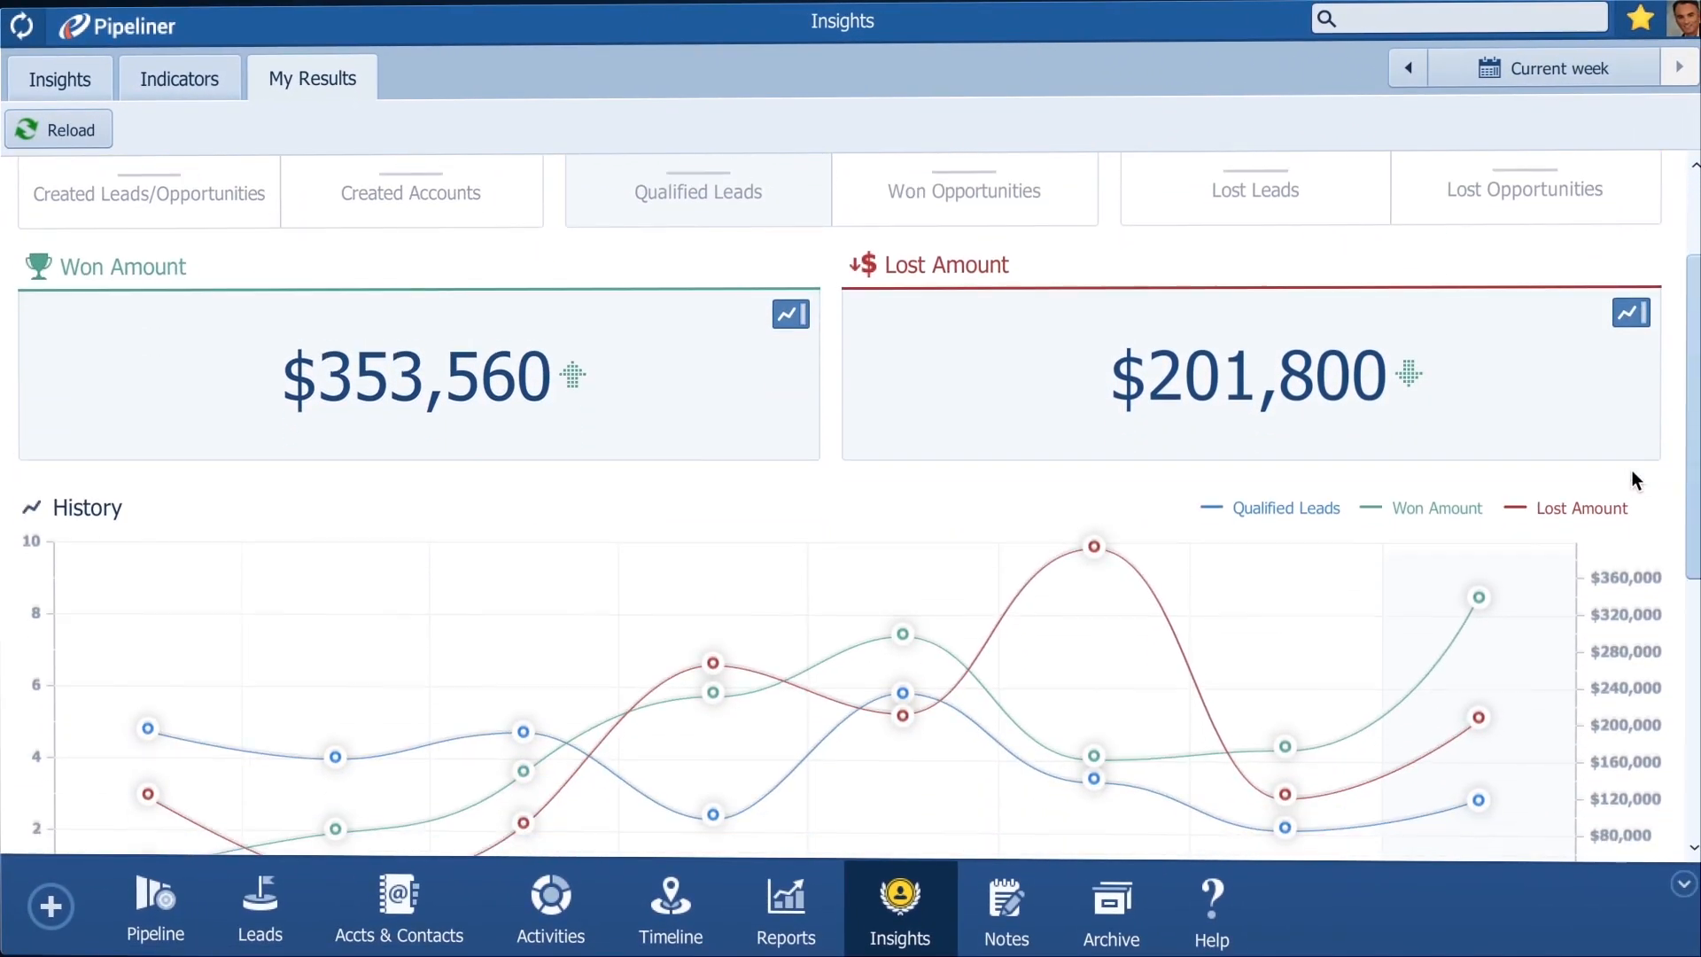
scroll(down, 3)
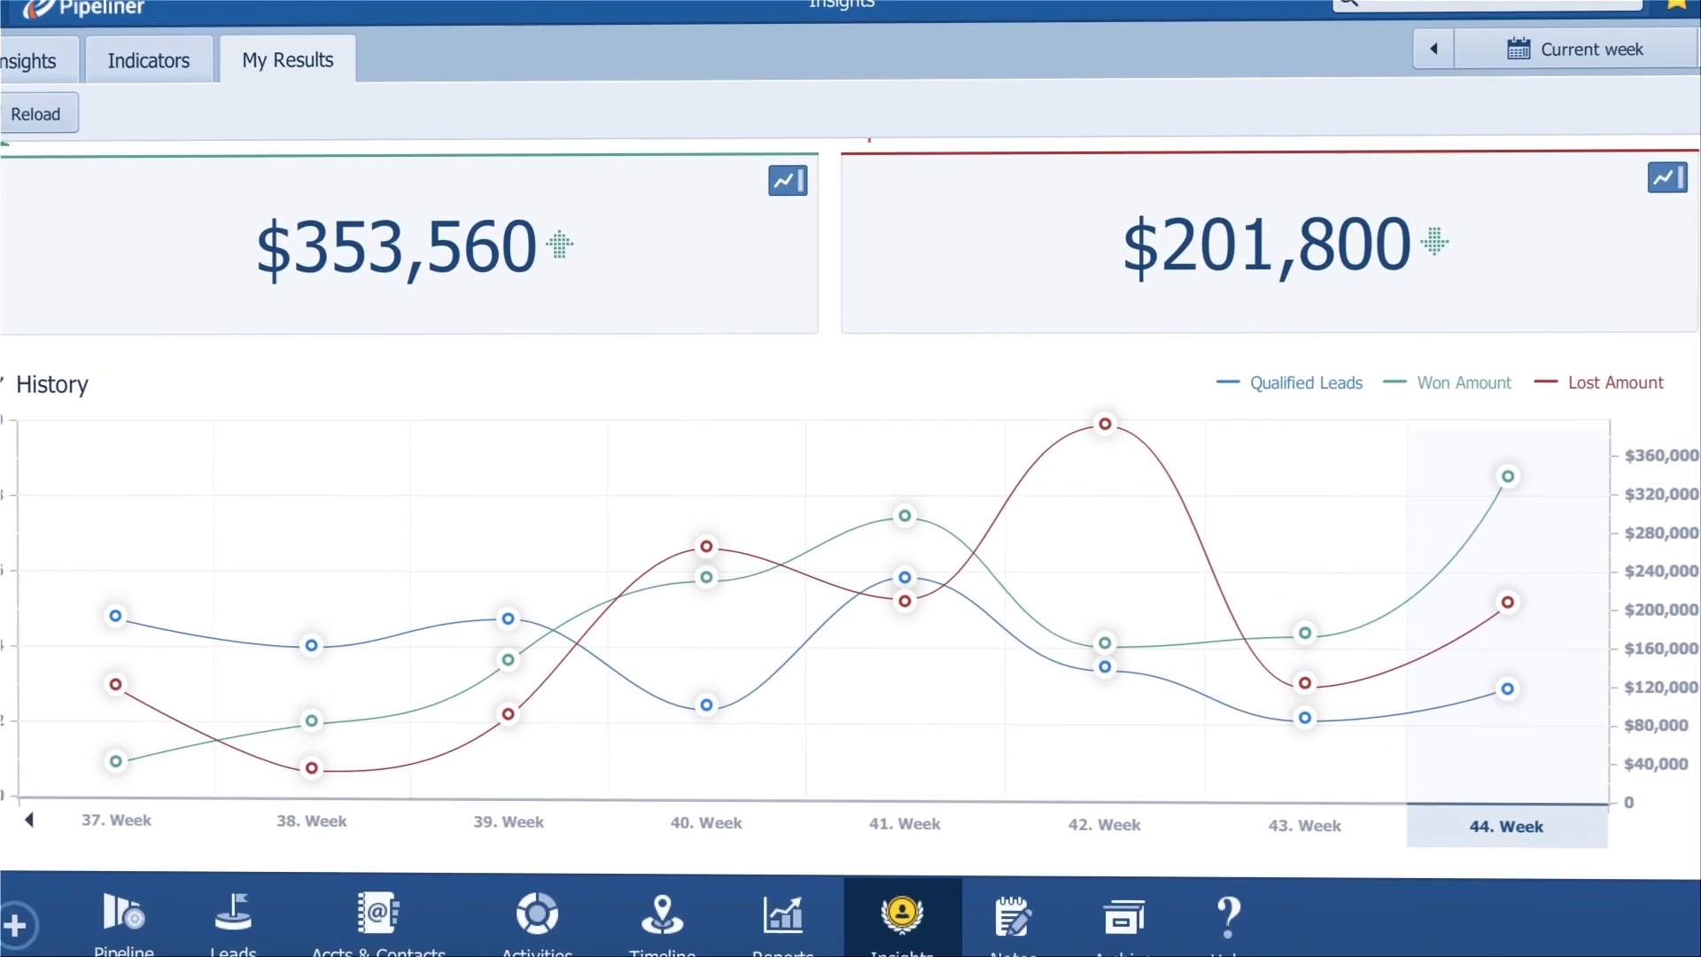